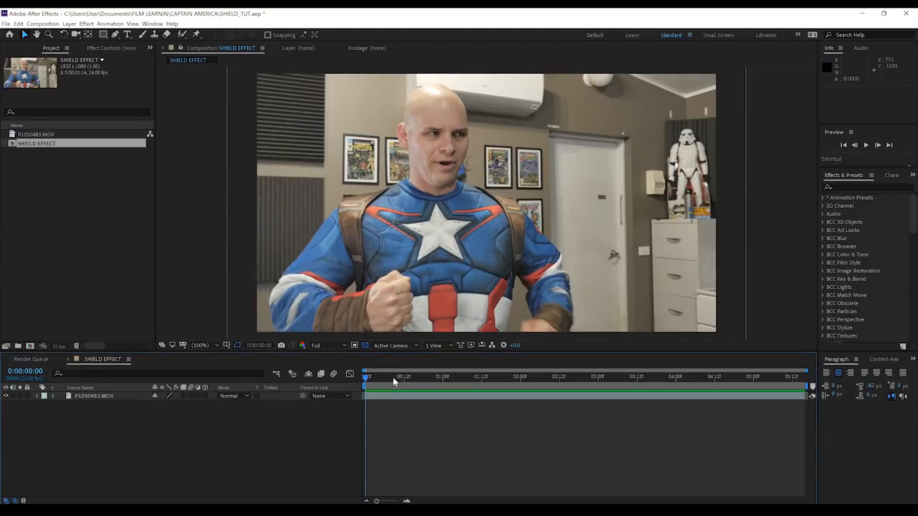
Scrub the footage to locate the throw around three seconds and the raised-fist catch moment.
click(866, 144)
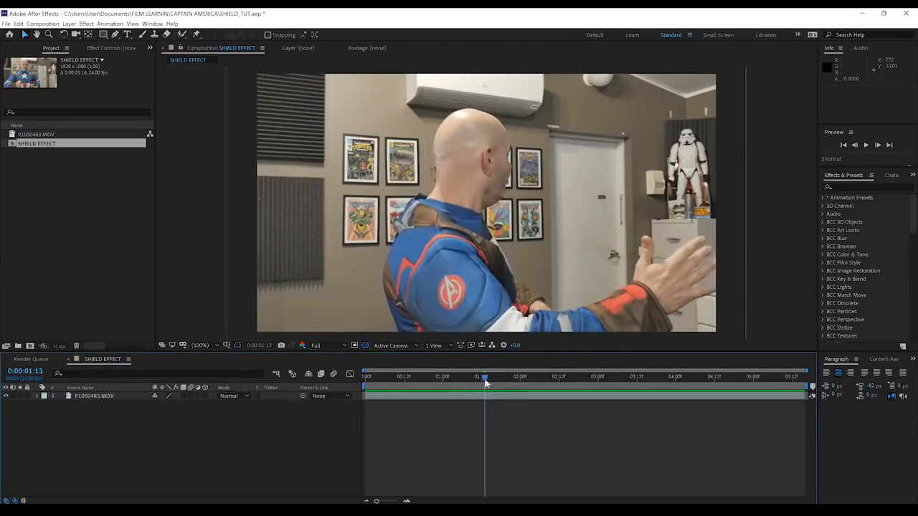
drag(485, 380, 595, 380)
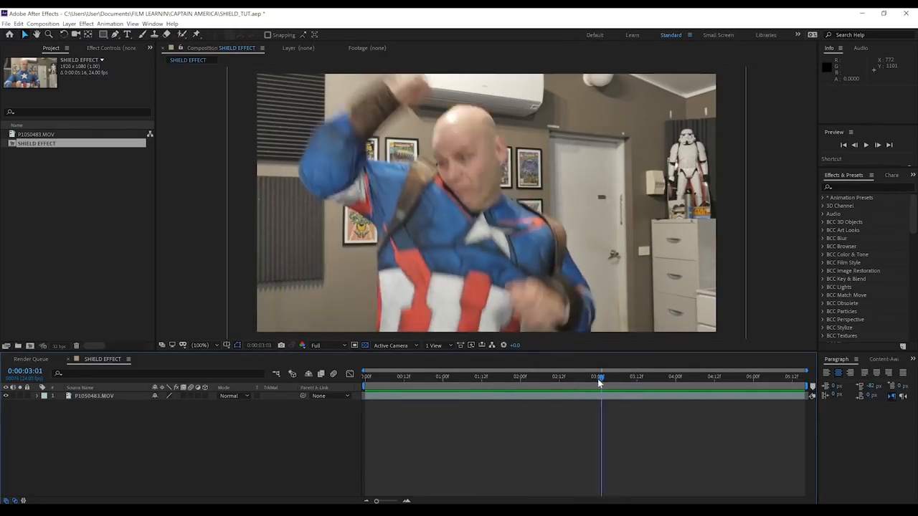
click(628, 376)
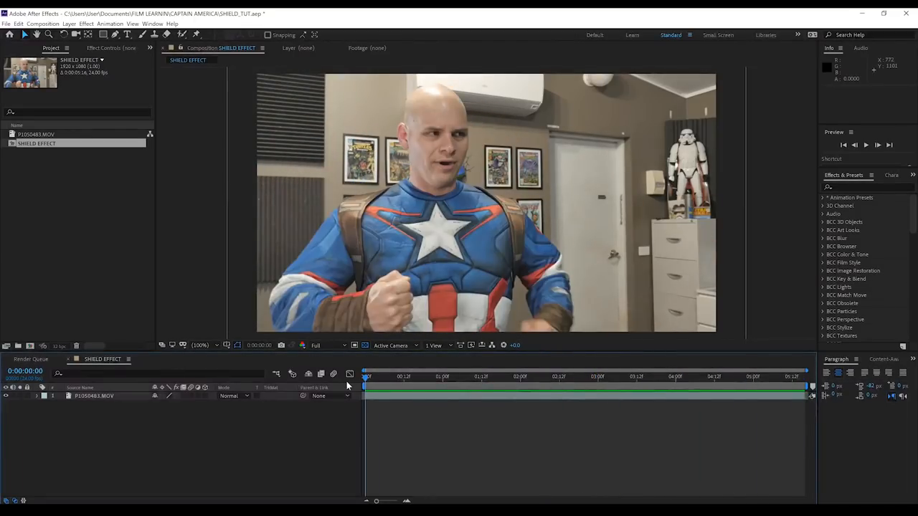
mouse_move(523, 155)
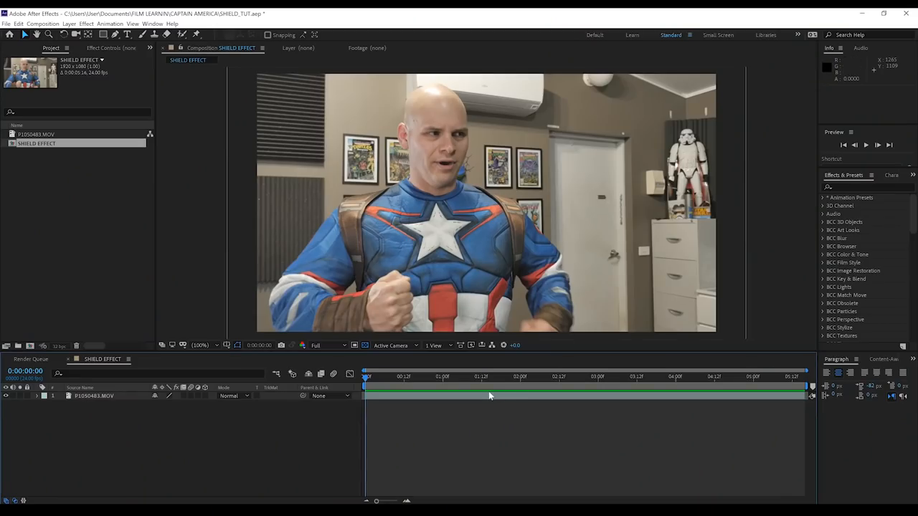
click(717, 376)
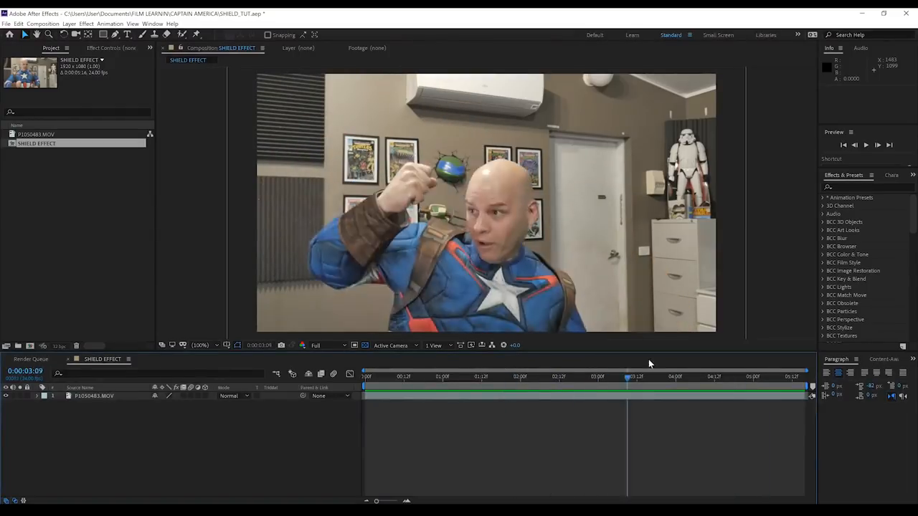
click(800, 376)
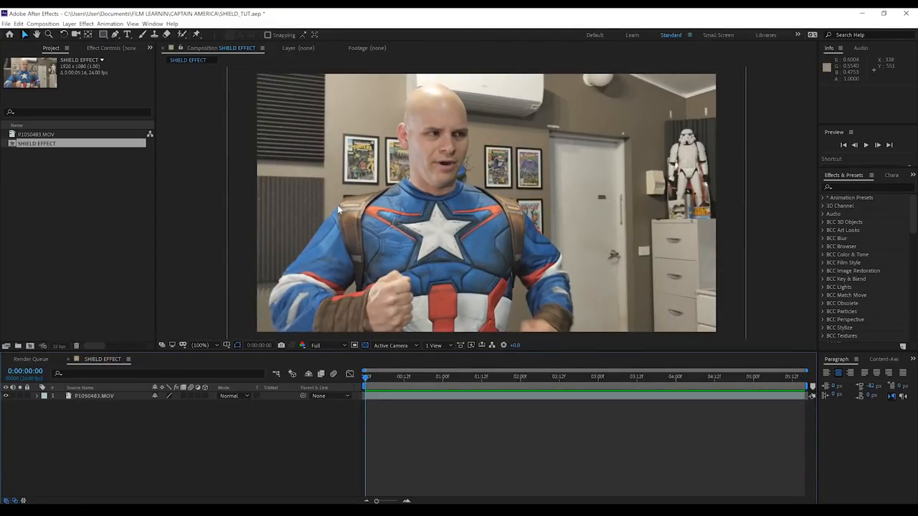
mouse_move(83, 172)
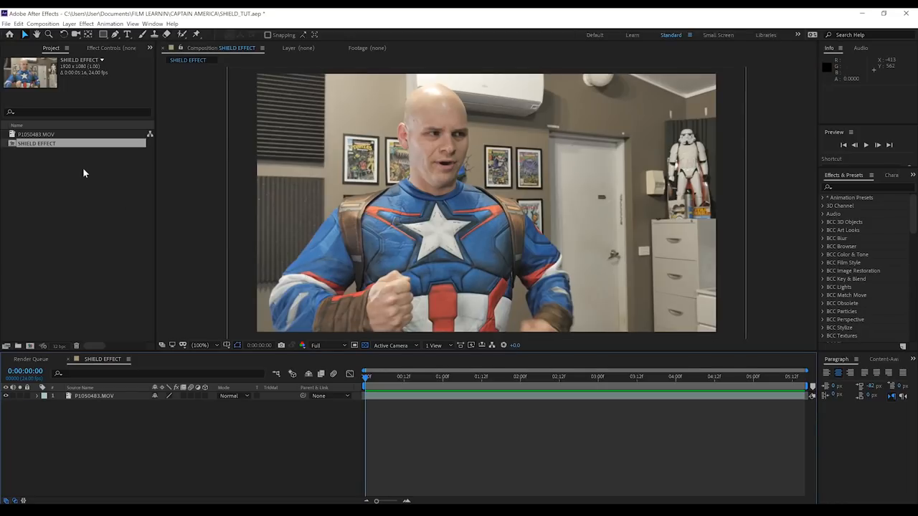
Add the SHIELD EFFECT composition to the Render Queue with PNG Sequence output format.
click(43, 23)
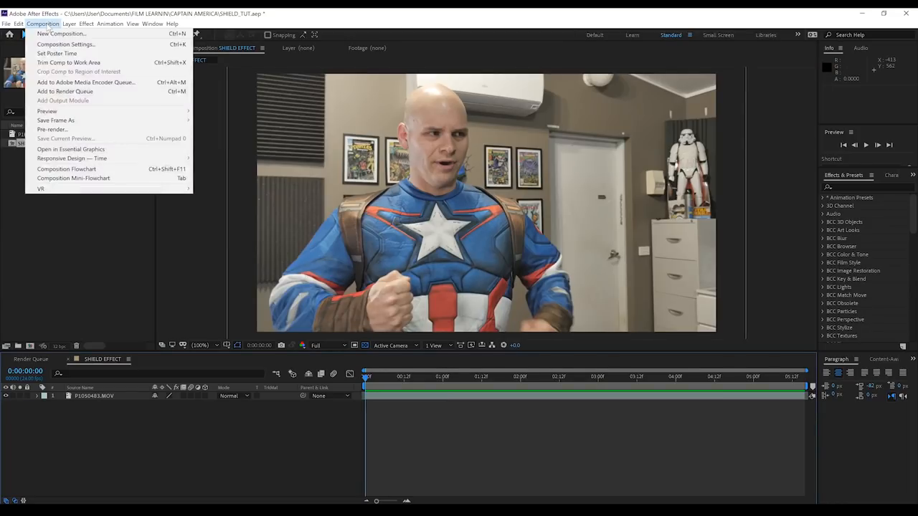
click(66, 92)
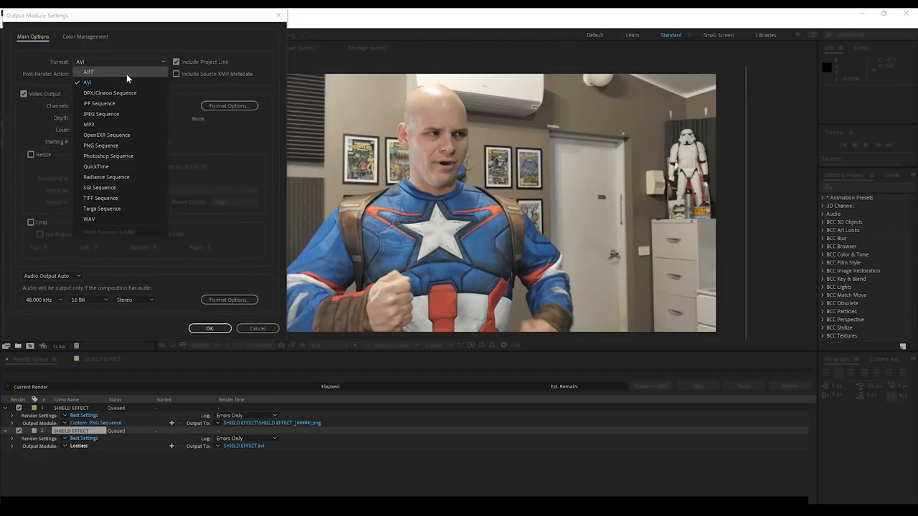
click(101, 147)
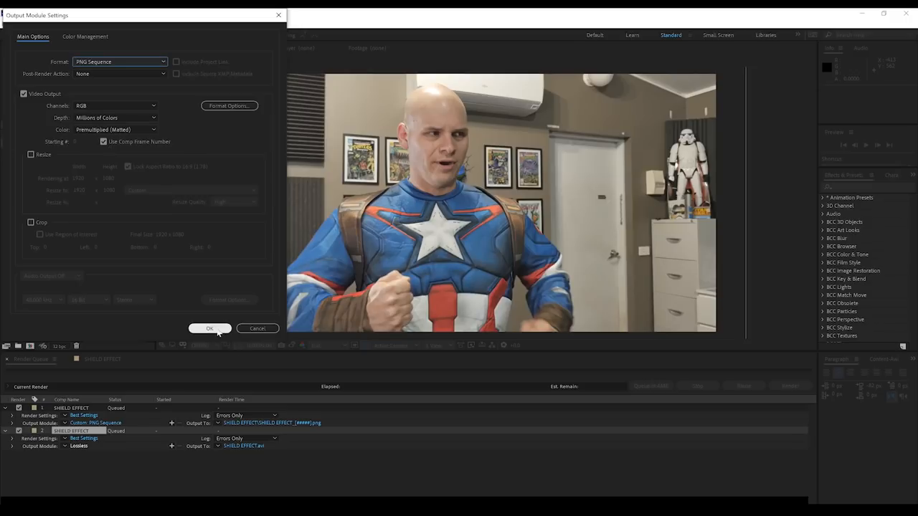
click(209, 329)
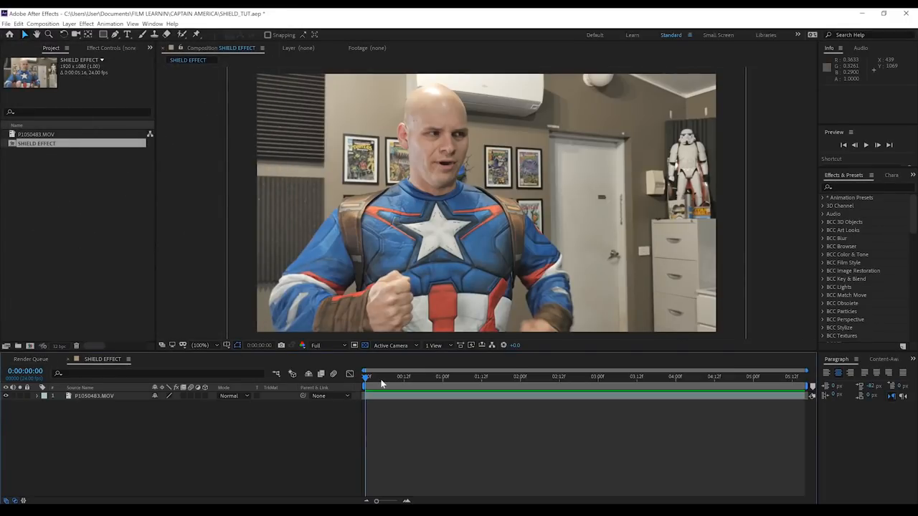
Pre-compose the duplicated footage layer as CATCH with all attributes moved, and apply Mocha AE to it.
drag(366, 376, 430, 375)
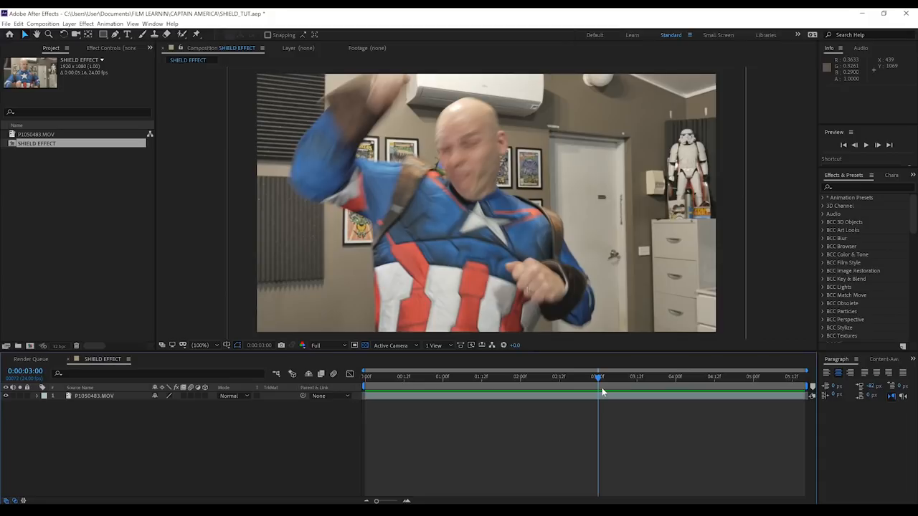
mouse_move(602, 390)
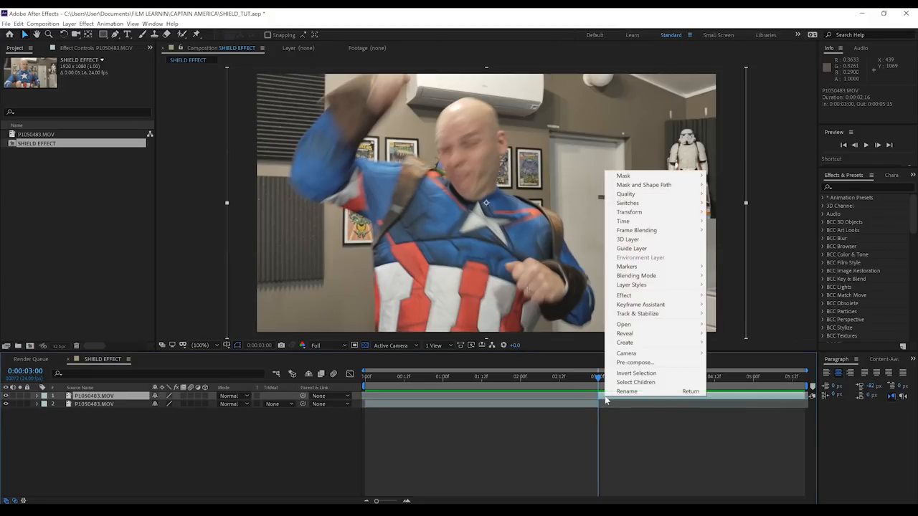
click(634, 361)
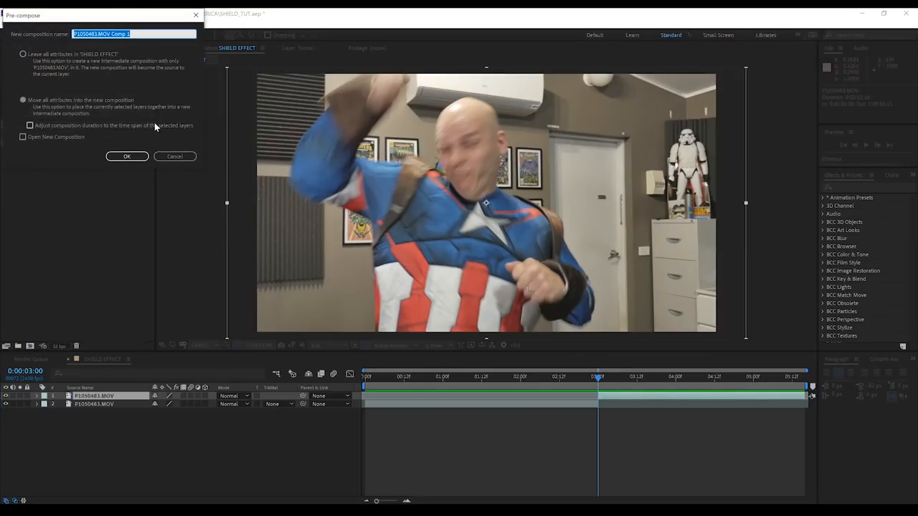
text(CATCH)
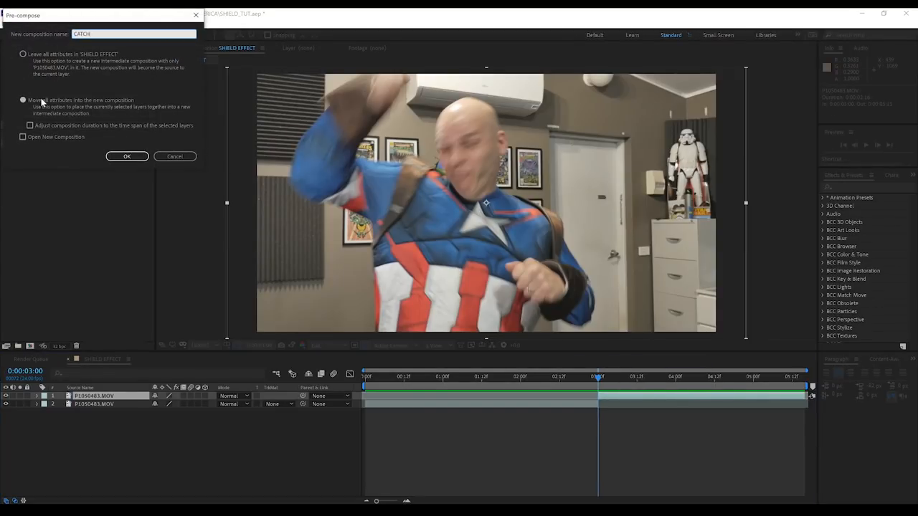
click(126, 156)
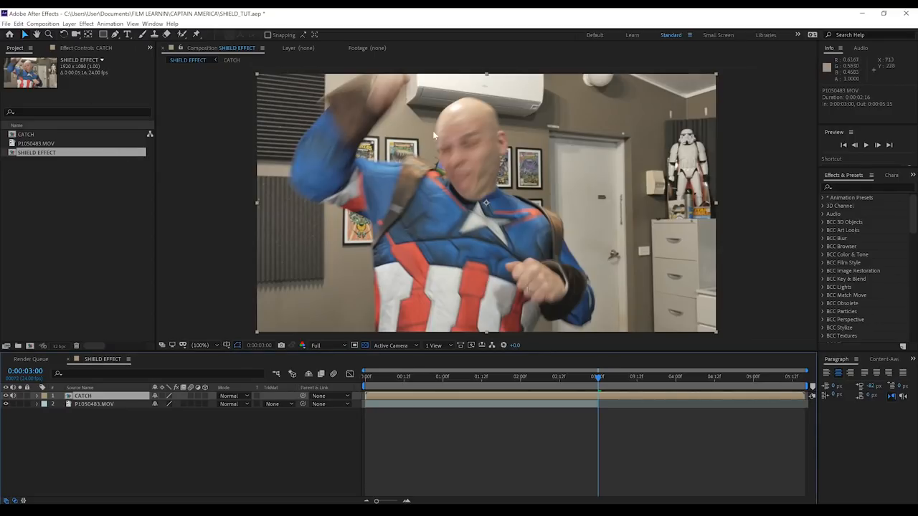
mouse_move(84, 180)
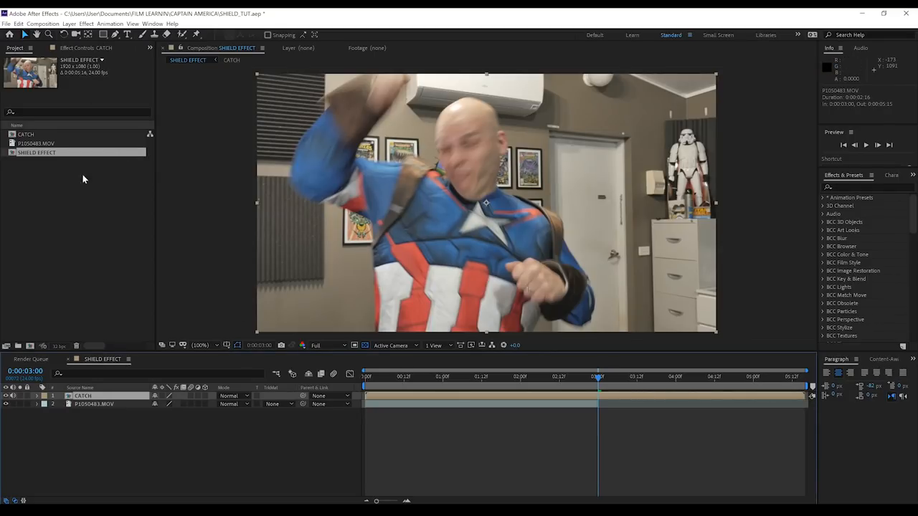
click(86, 23)
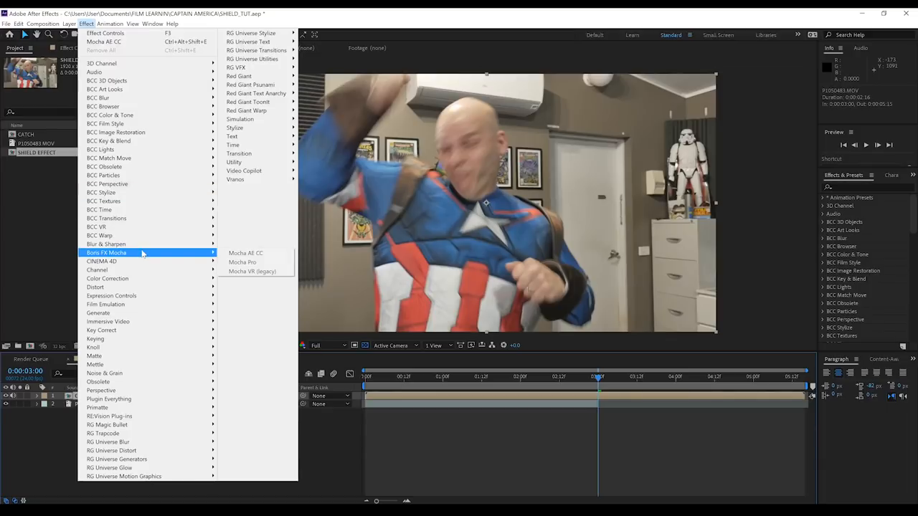
click(245, 253)
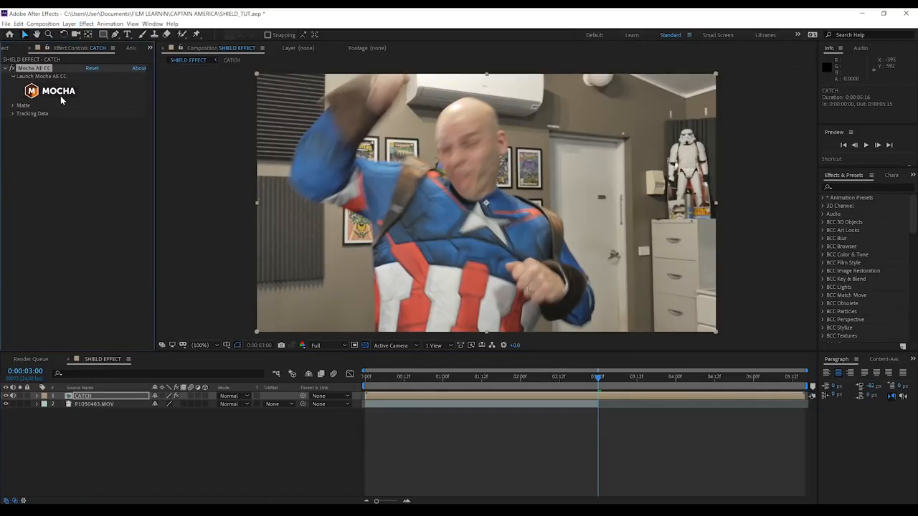
In Mocha, draw a spline around the raised fist and track it backwards through the catch clip.
click(40, 76)
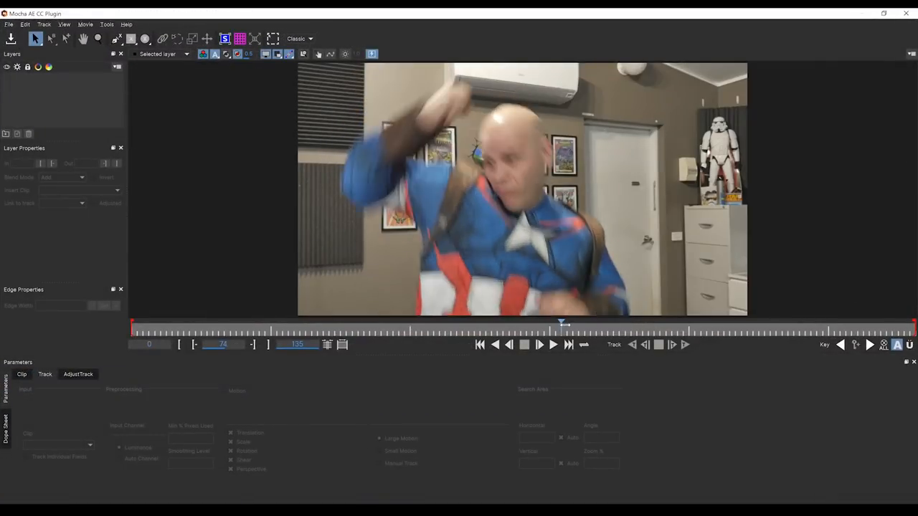
drag(562, 324, 904, 324)
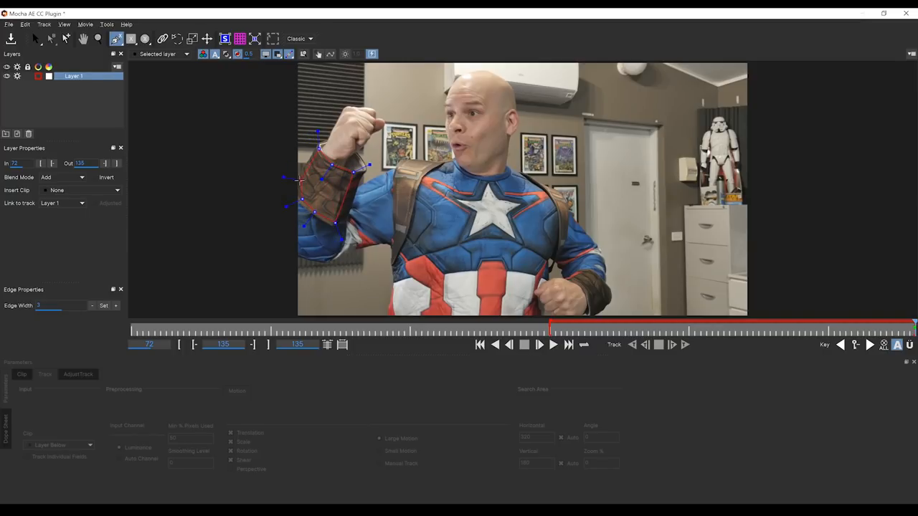
click(50, 39)
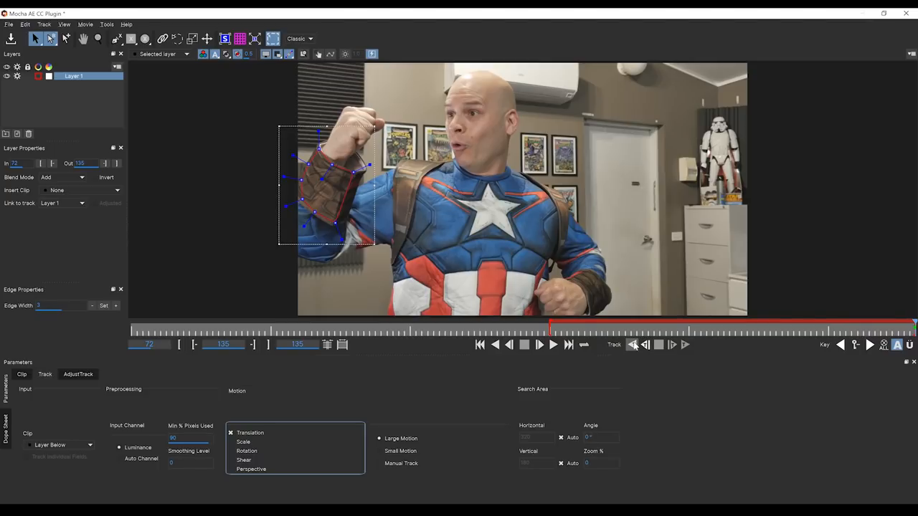
mouse_move(632, 344)
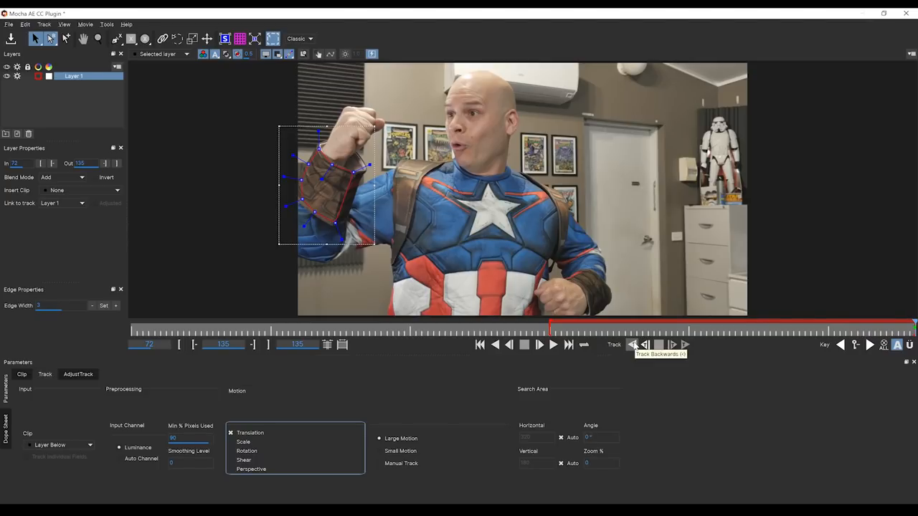
click(631, 344)
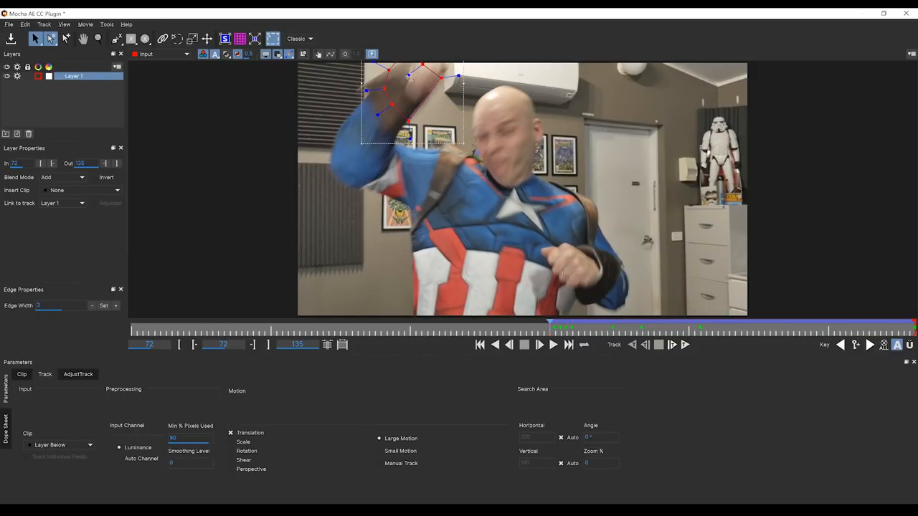
drag(414, 103, 370, 98)
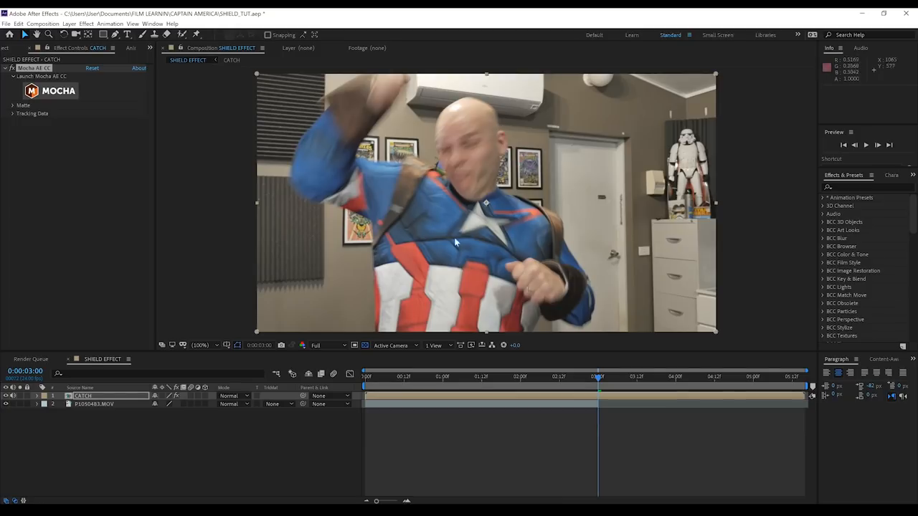
Add a null layer, generate Mocha track data and target it at the null.
click(69, 23)
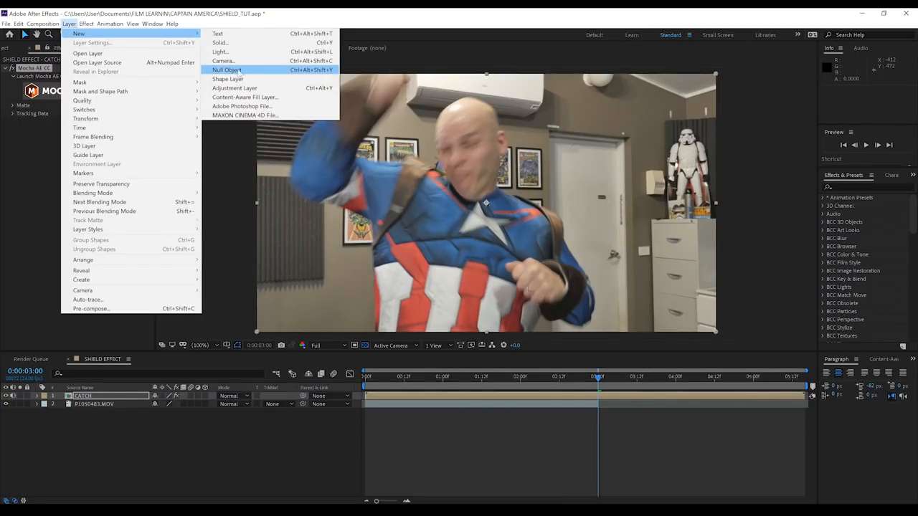
click(227, 68)
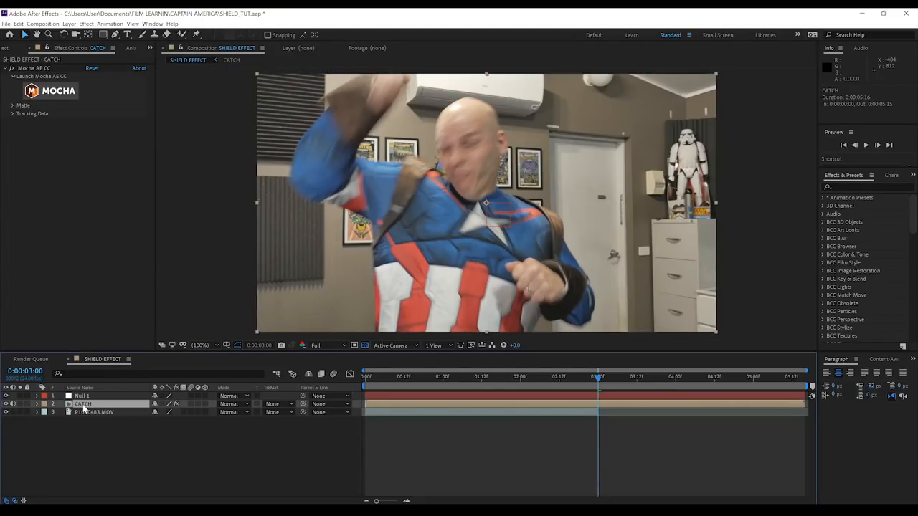
click(13, 113)
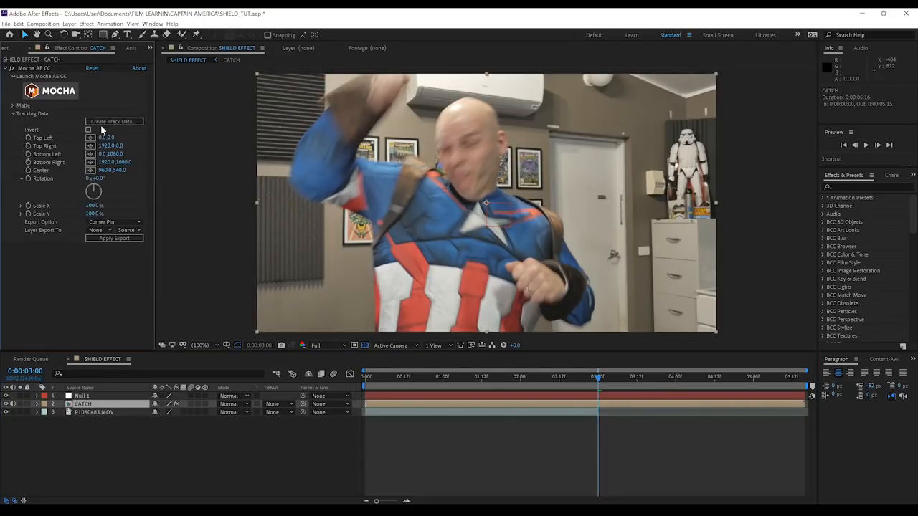
click(115, 121)
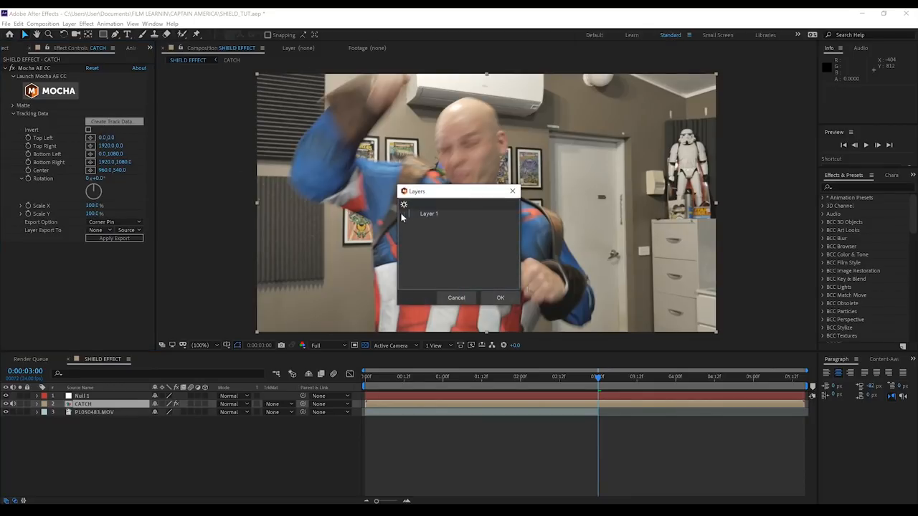
click(500, 297)
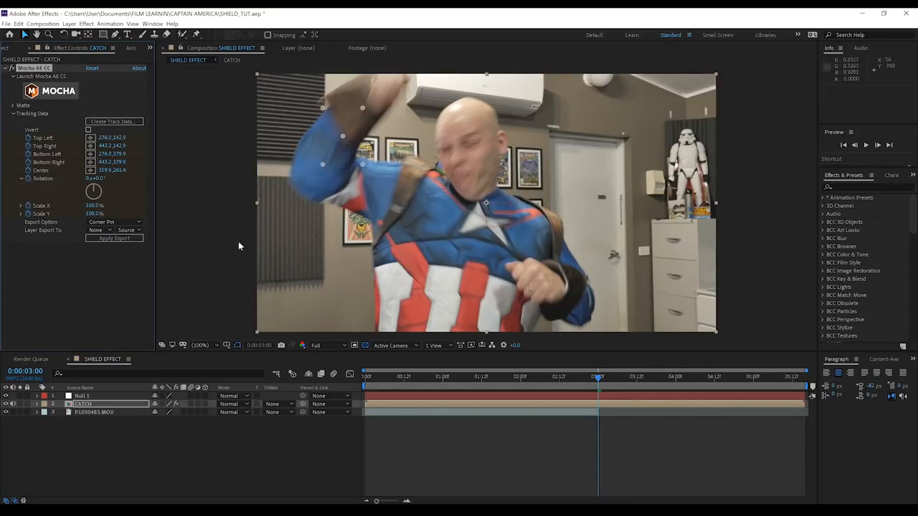
click(114, 221)
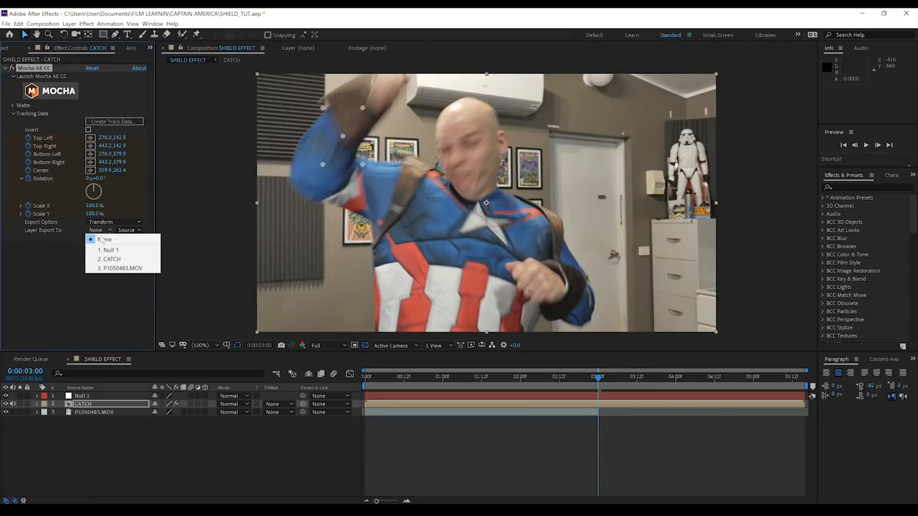
click(109, 249)
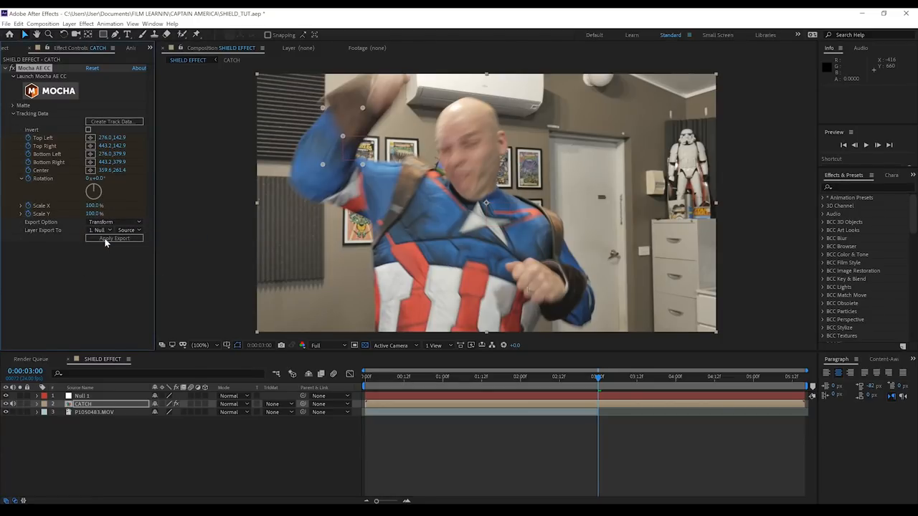
mouse_move(370, 114)
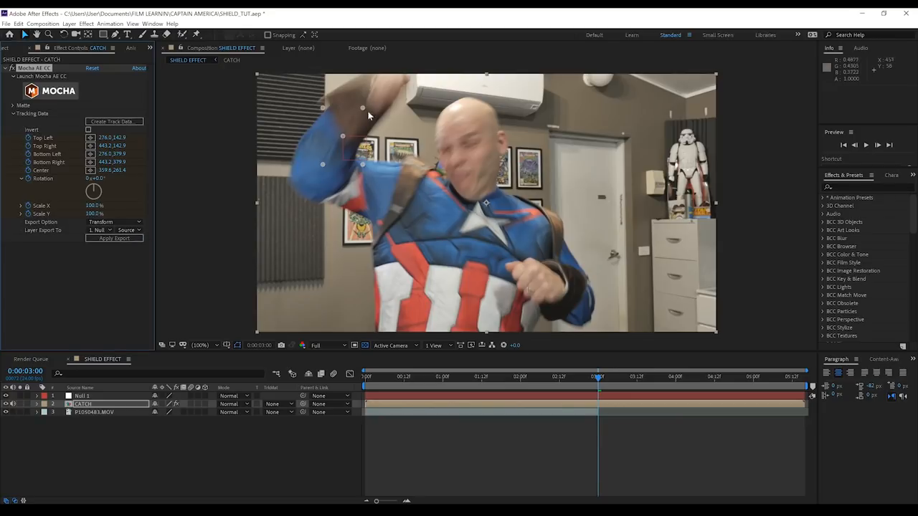
mouse_move(380, 141)
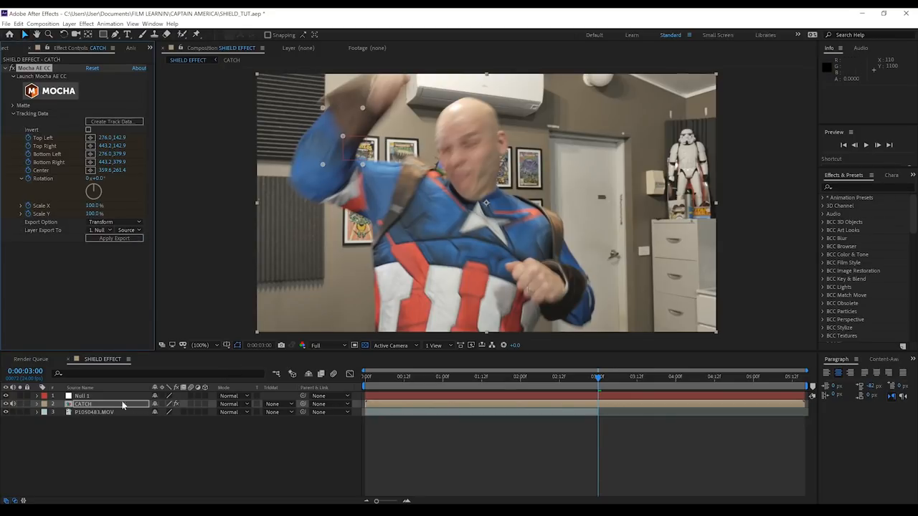
With Null 1 selected, add a new camera to the composition with default settings.
click(84, 396)
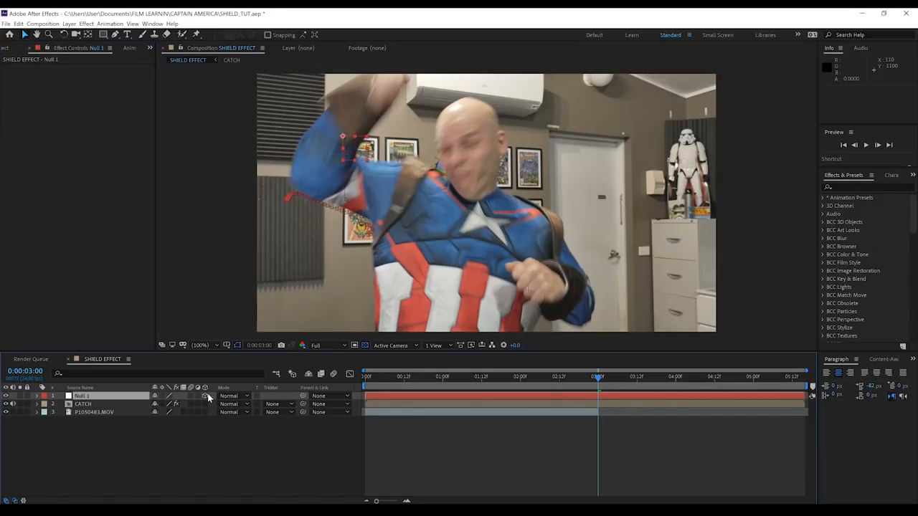
click(69, 23)
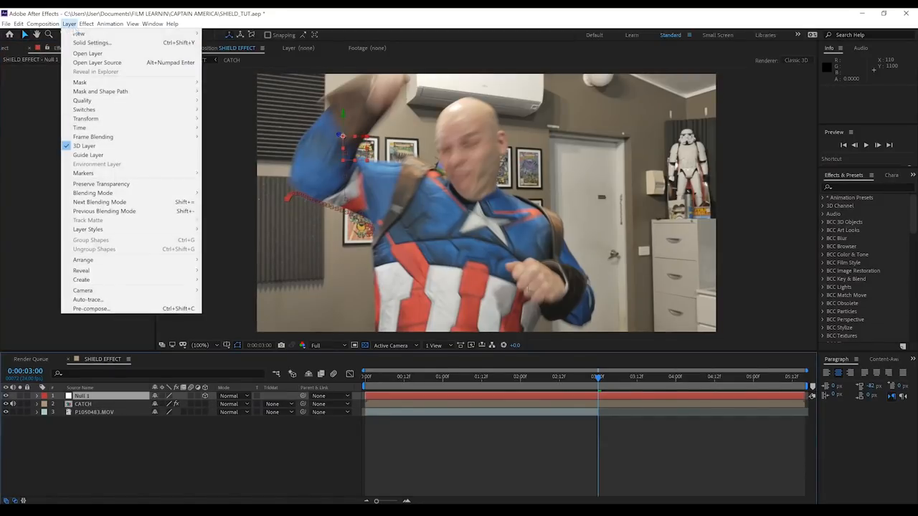
click(83, 289)
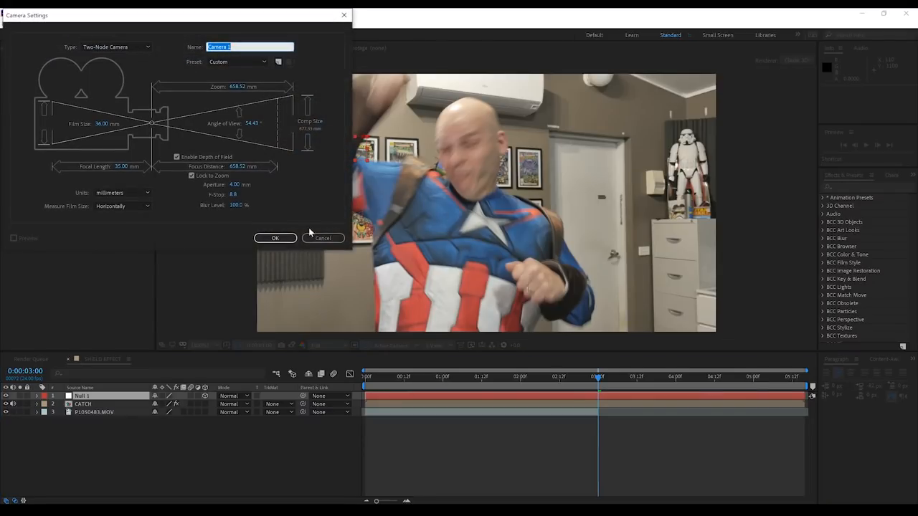
click(276, 238)
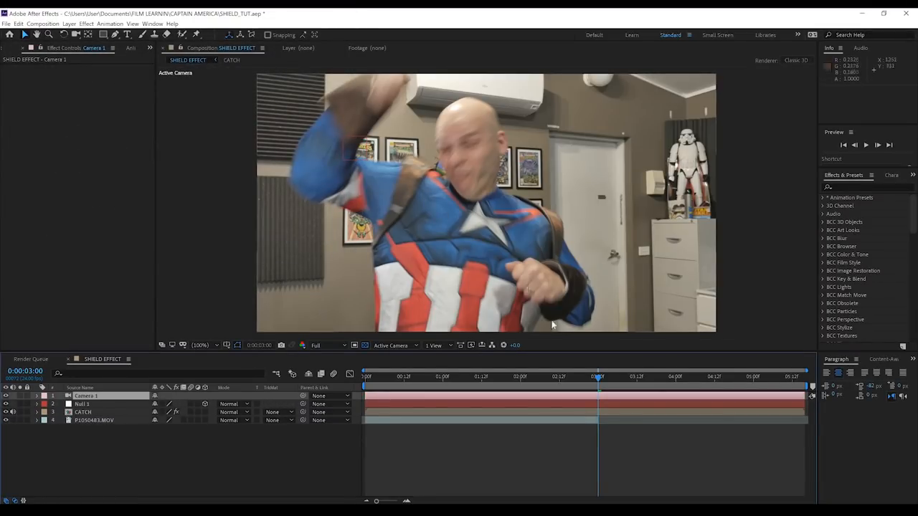
mouse_move(190, 221)
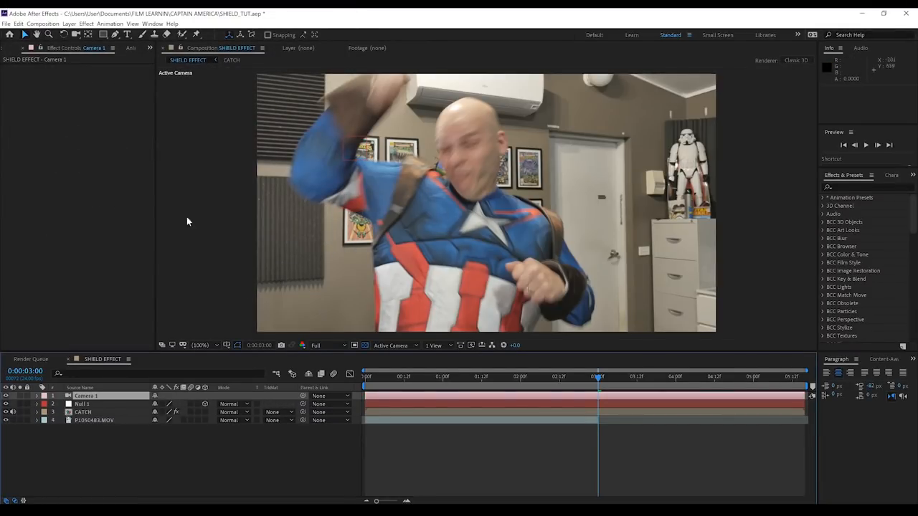
mouse_move(138, 189)
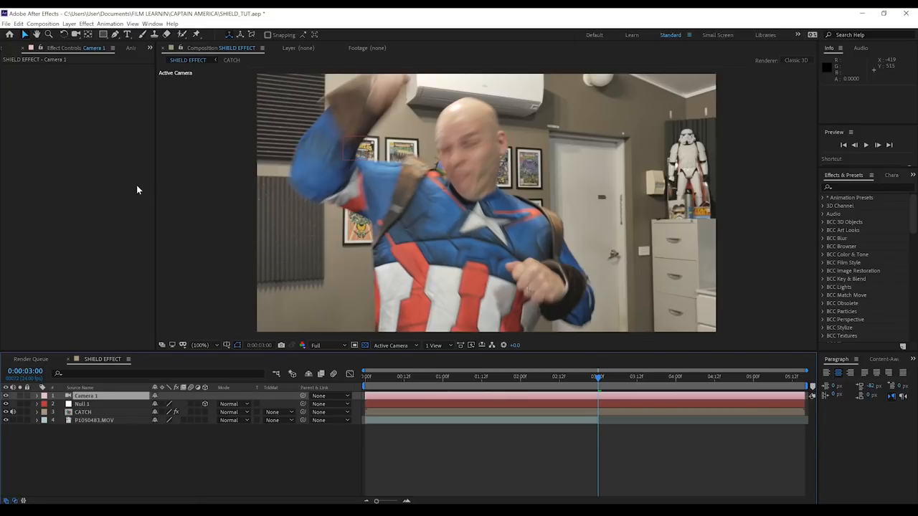
mouse_move(425, 228)
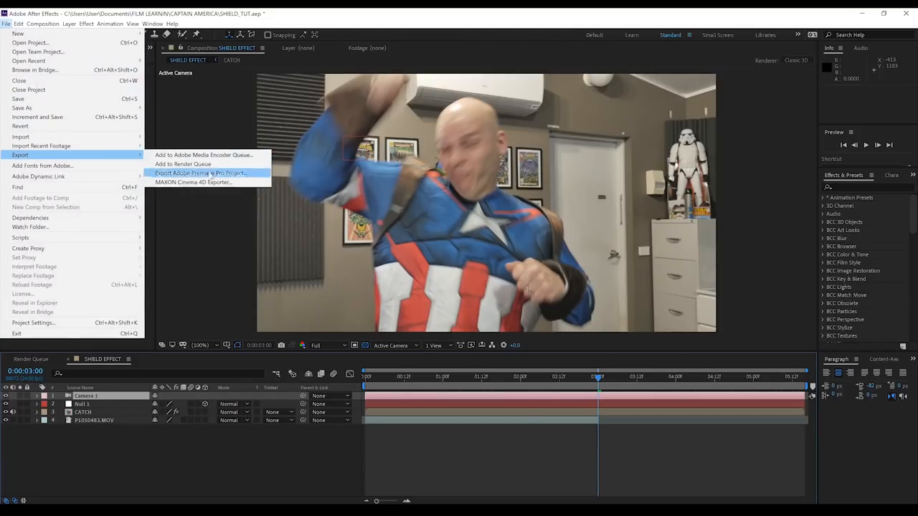
Run the Cinema 4D exporter, dismiss its warning and save the scene as SHIELD.
click(192, 182)
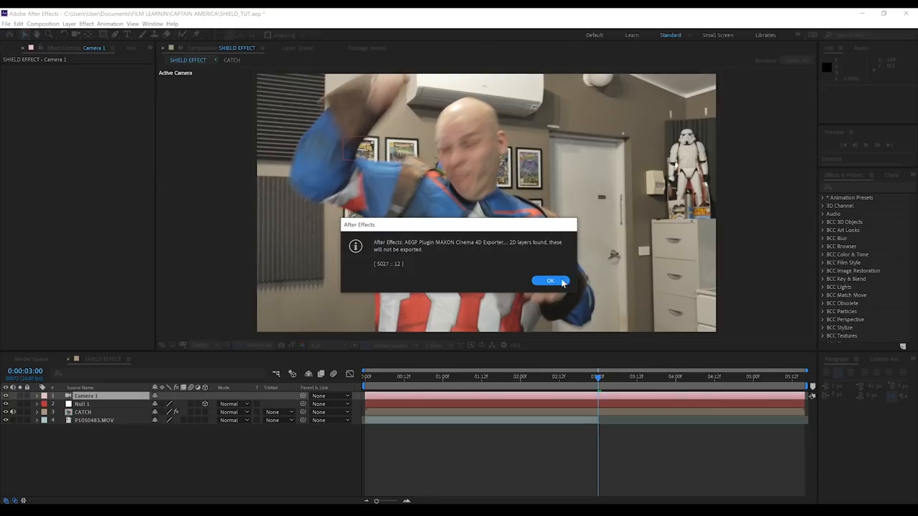
click(549, 279)
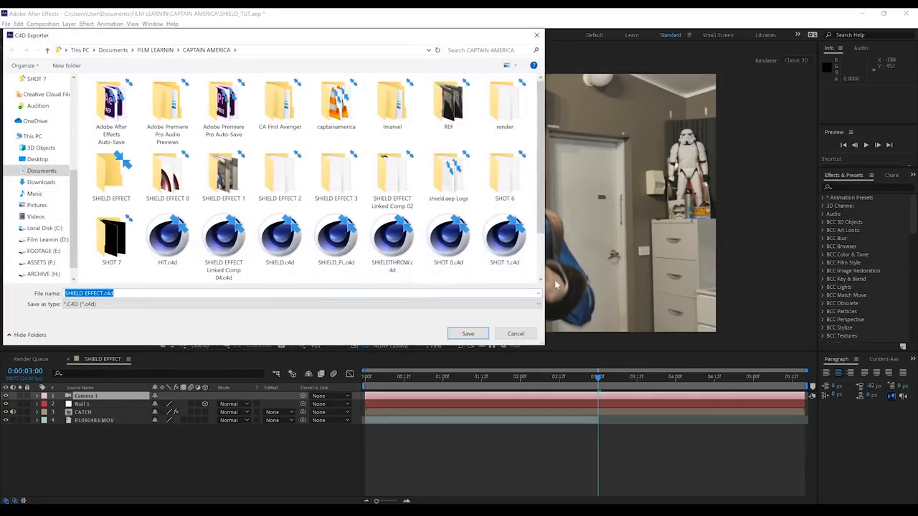
mouse_move(439, 287)
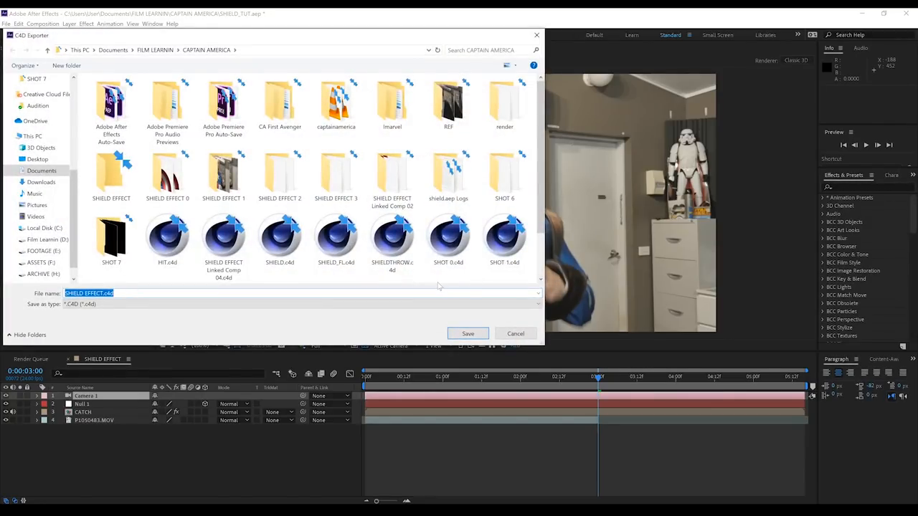
text(SHIELD)
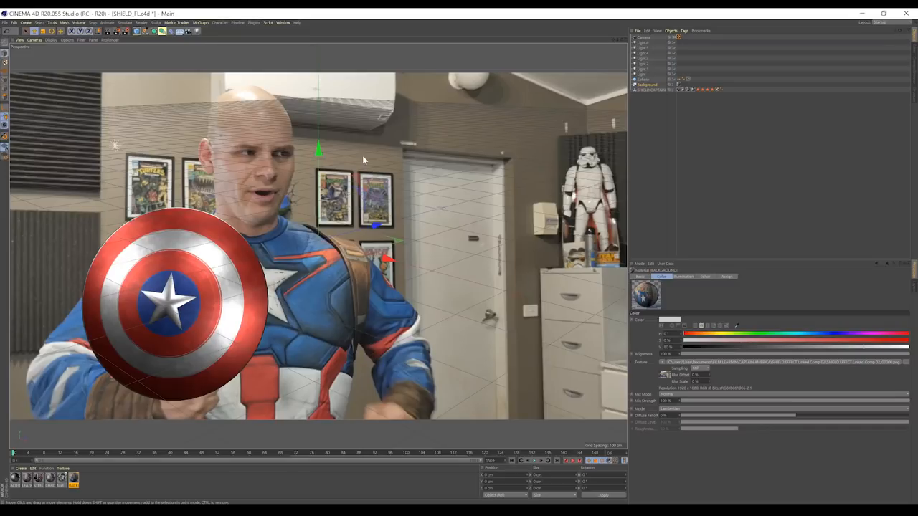
mouse_move(481, 137)
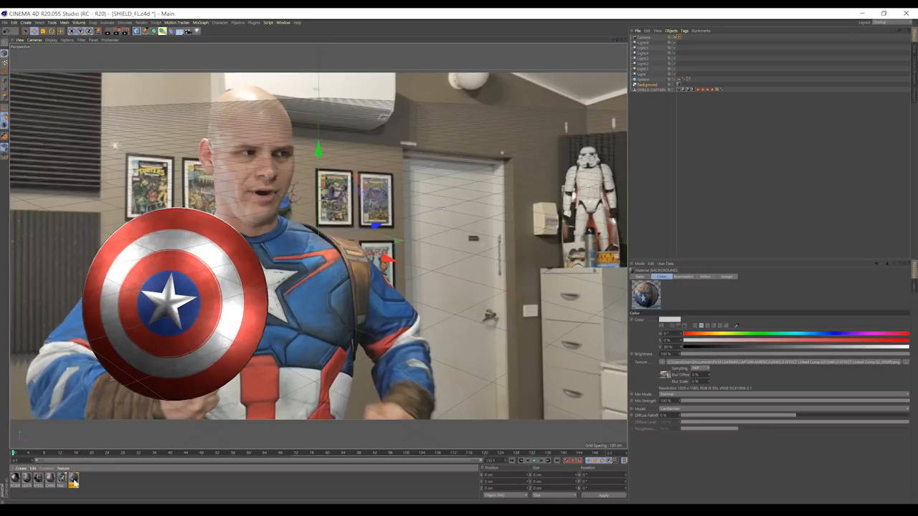
Inspect the footage material in the Material Editor and close it unchanged.
double_click(645, 293)
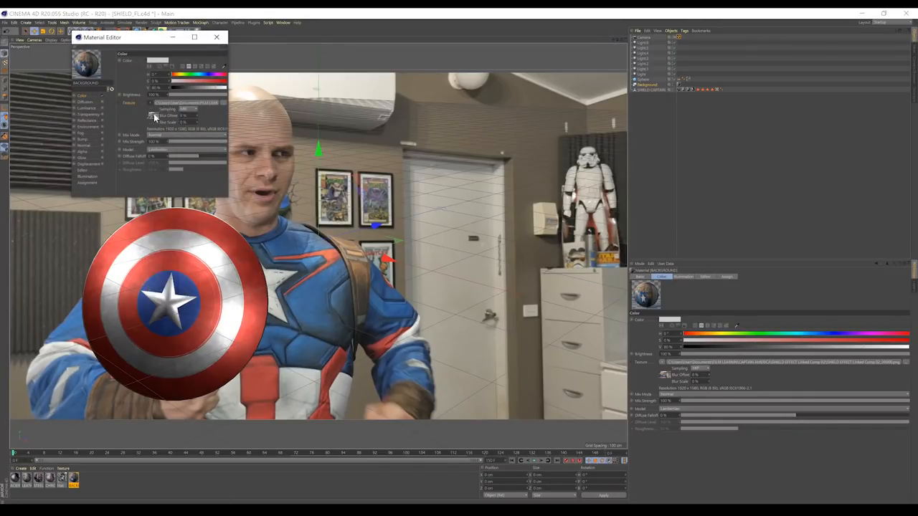
click(155, 116)
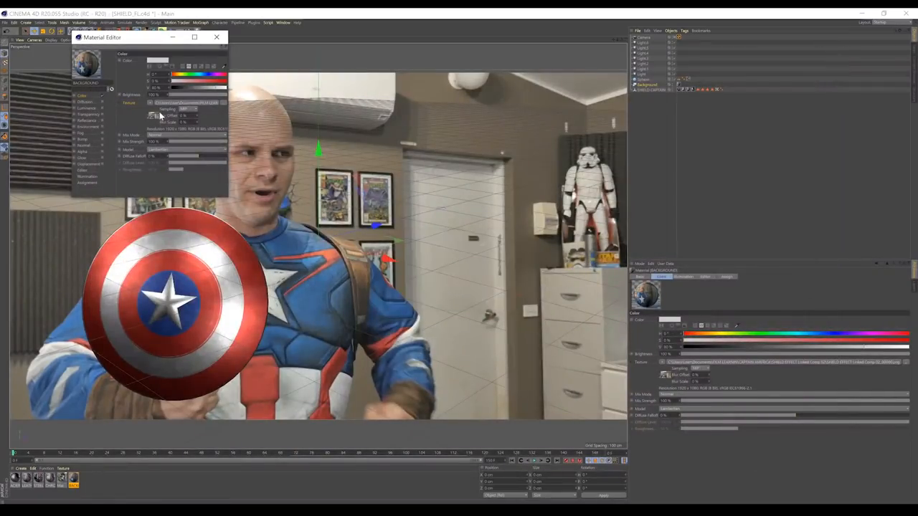
click(165, 52)
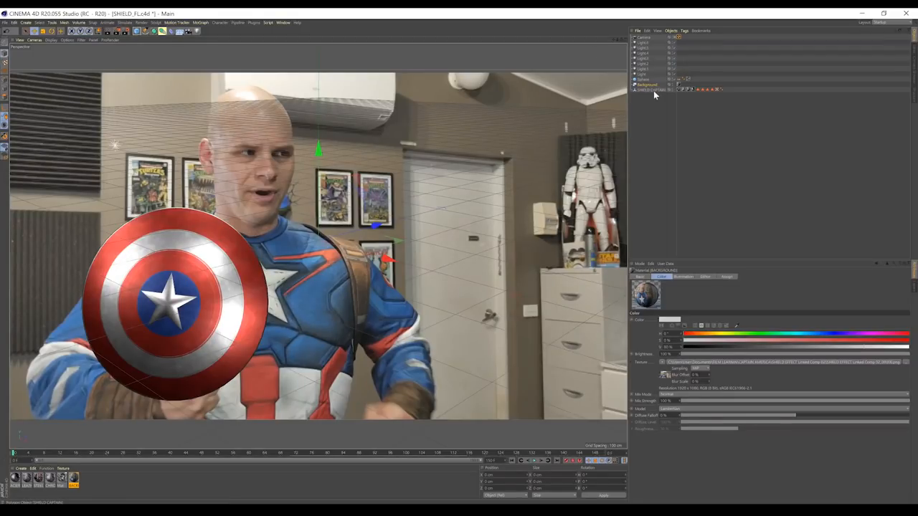
Select and rotate the shield into the actor's hand, then scrub through the throw frames to check it.
click(651, 89)
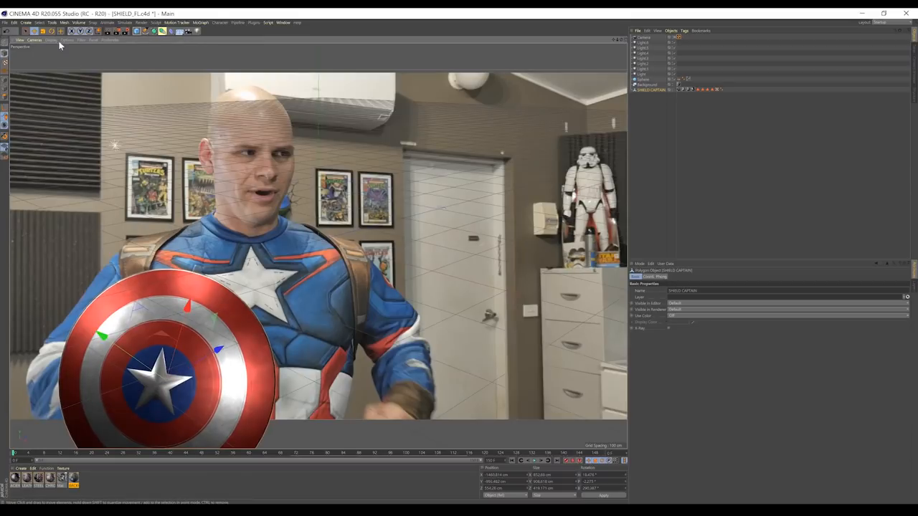
click(52, 32)
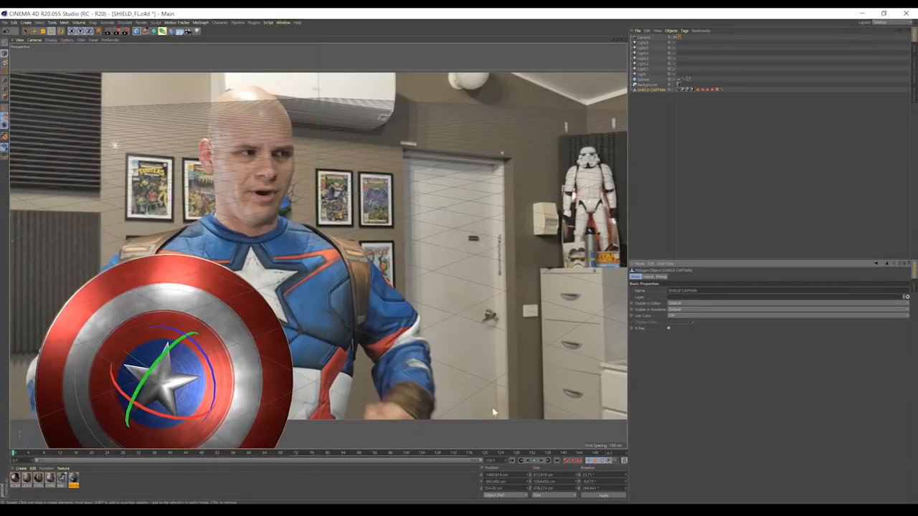
mouse_move(568, 460)
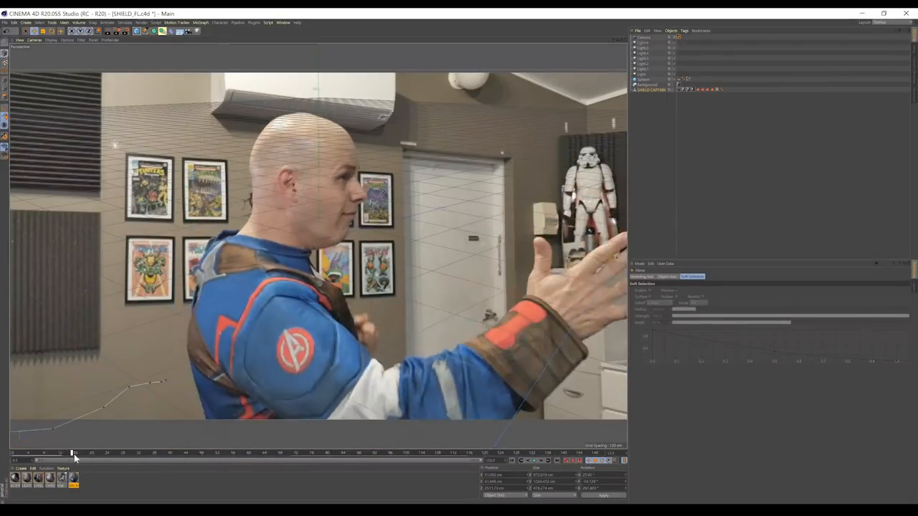
drag(73, 456, 56, 456)
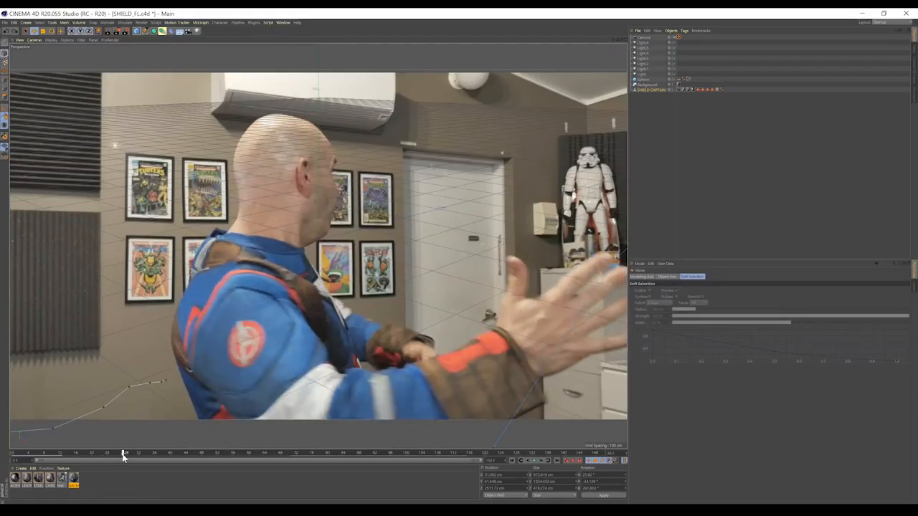
click(127, 453)
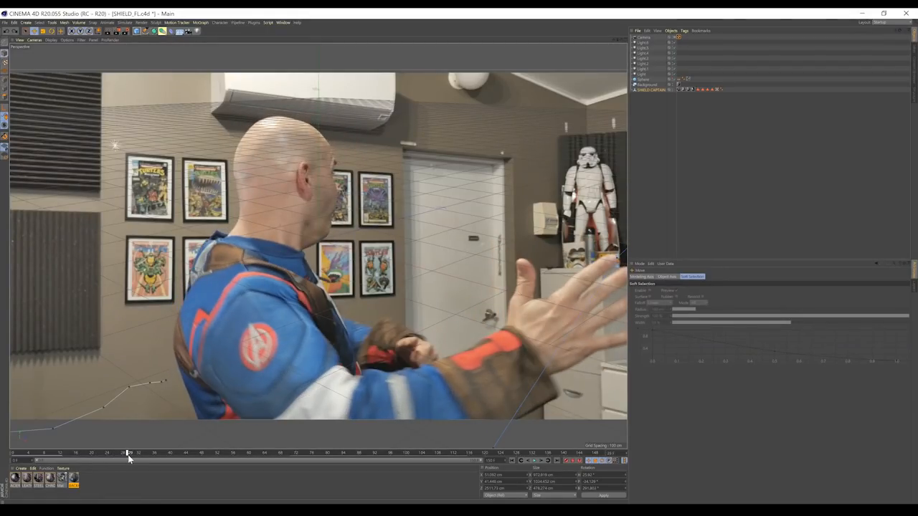
drag(129, 453, 124, 454)
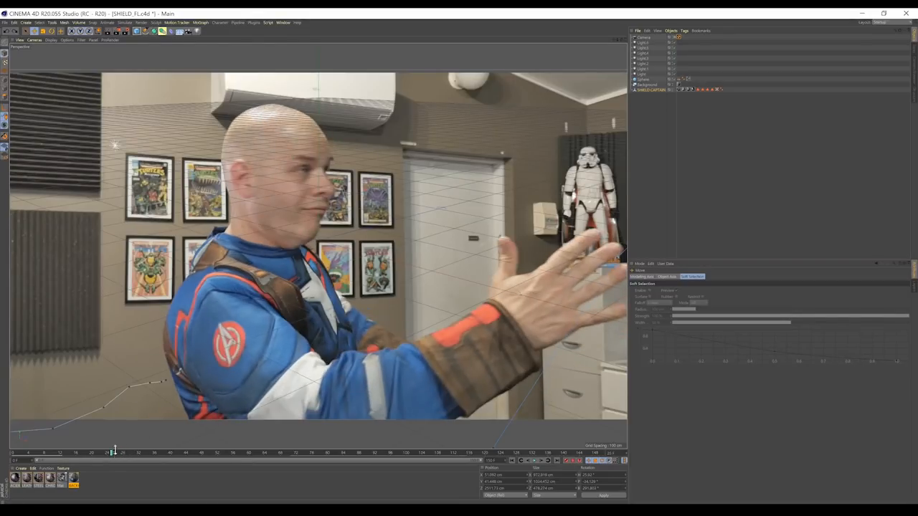
drag(115, 452, 64, 452)
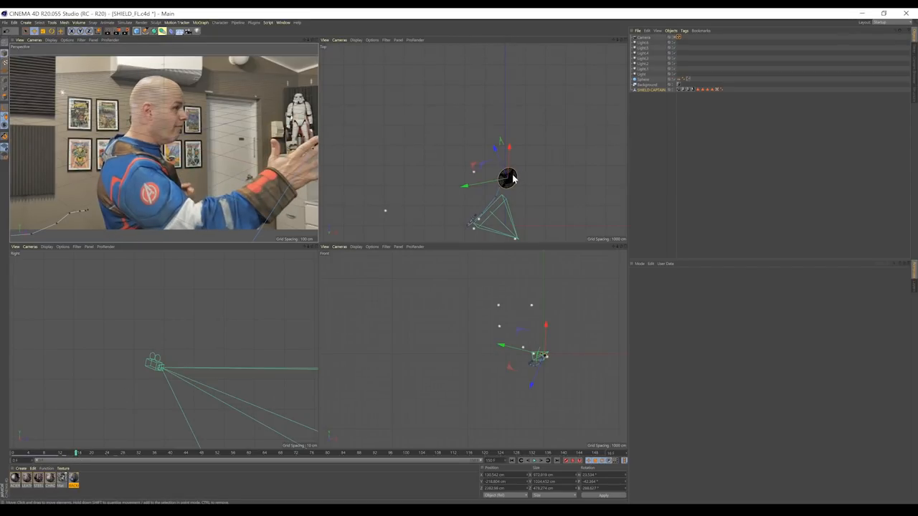
Move the shield marker up and right in the Top view and advance to later frames for the next keys.
drag(507, 178, 523, 155)
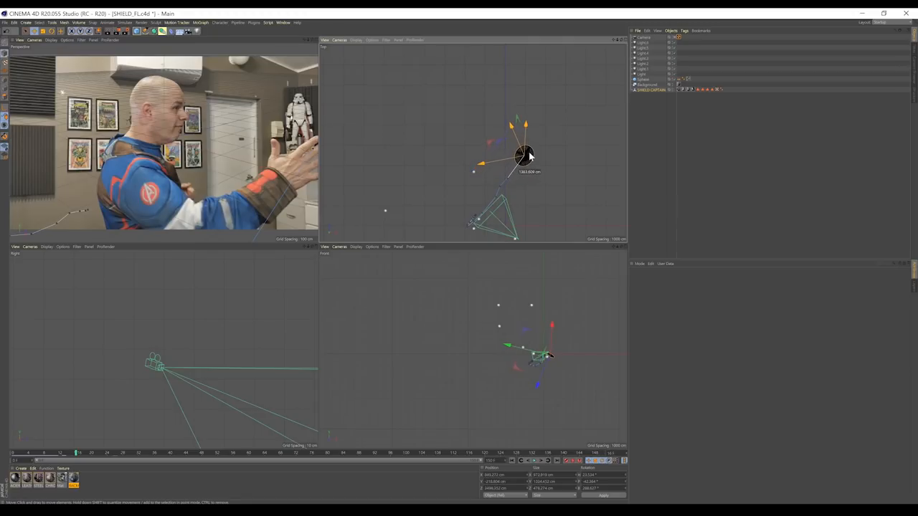
drag(528, 155, 528, 148)
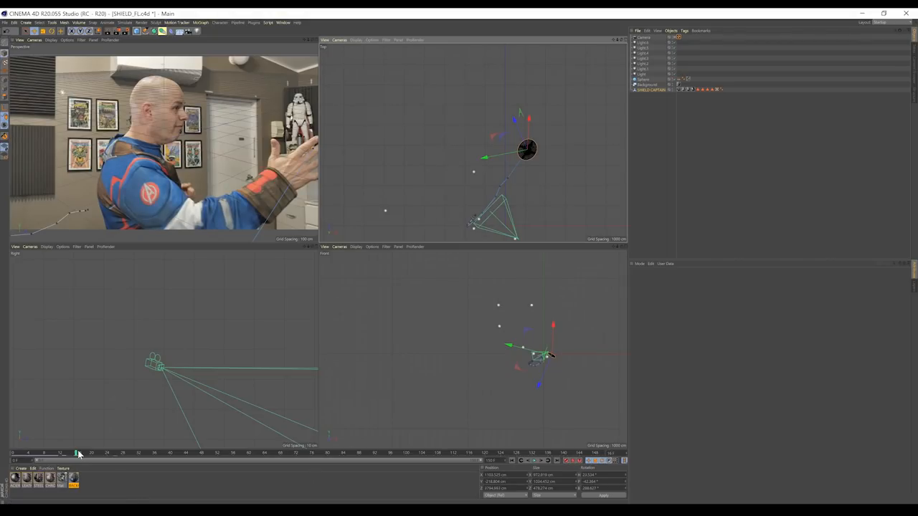
drag(77, 453, 129, 453)
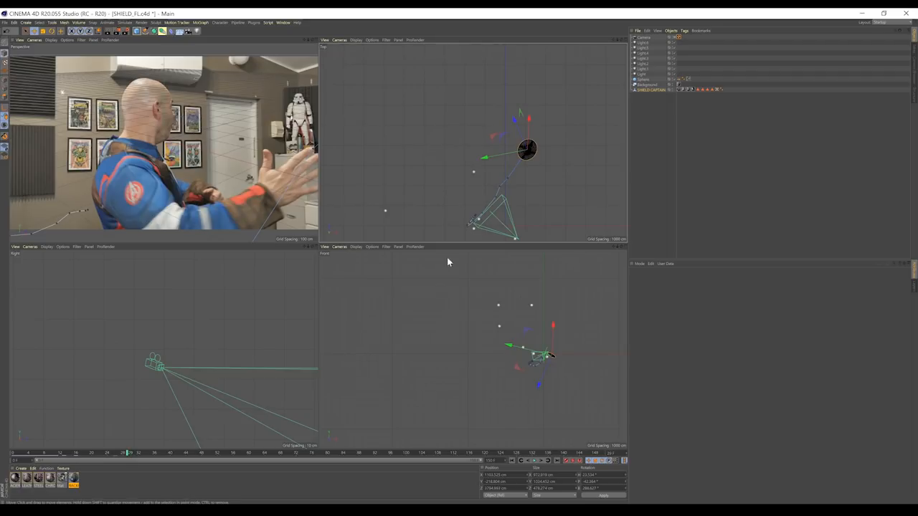
mouse_move(305, 394)
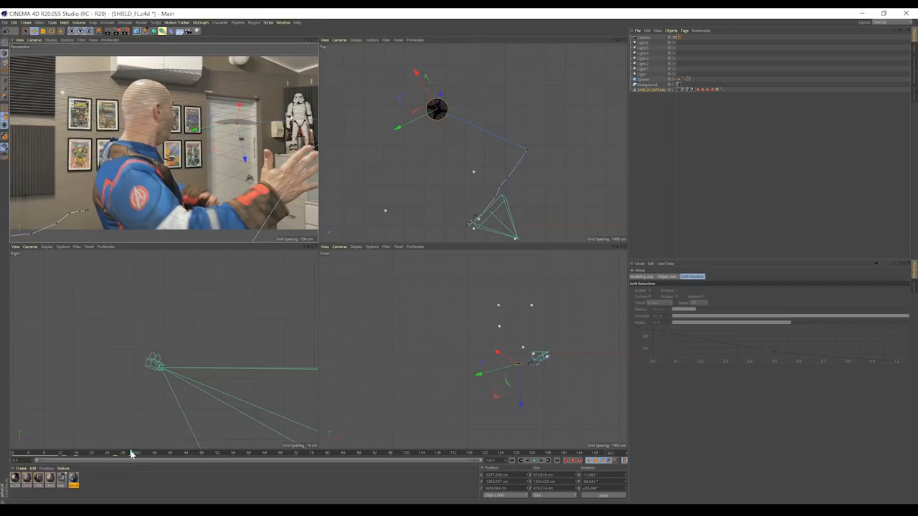
drag(132, 454, 72, 453)
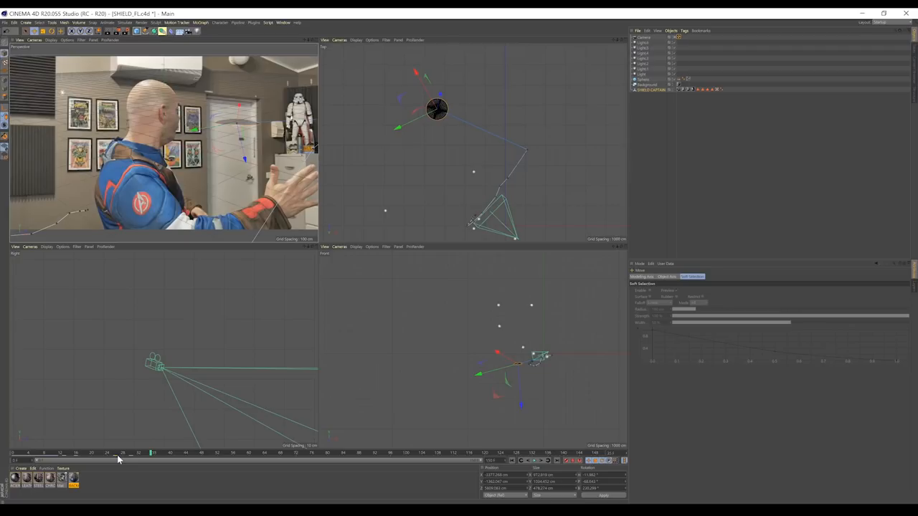
At a later frame reposition the marker in Top and Front views and set the keys' interpolation.
drag(152, 454, 121, 453)
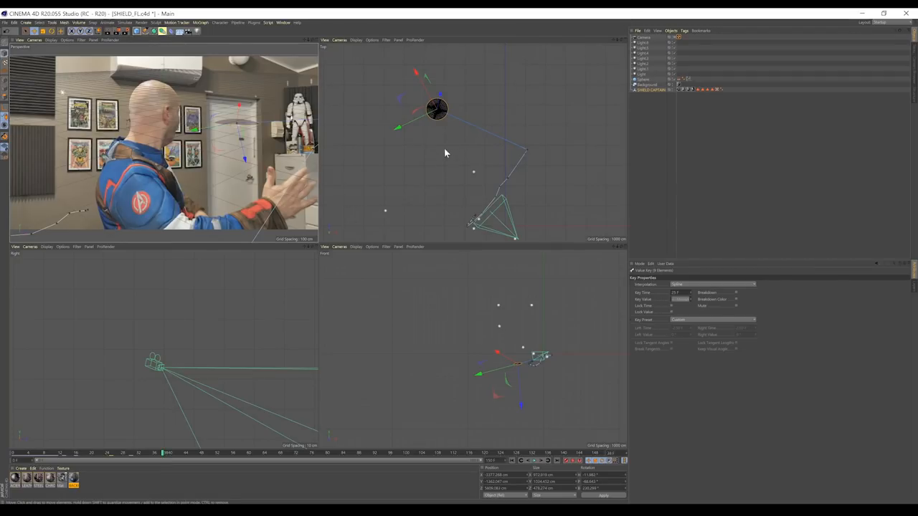
drag(437, 109, 410, 122)
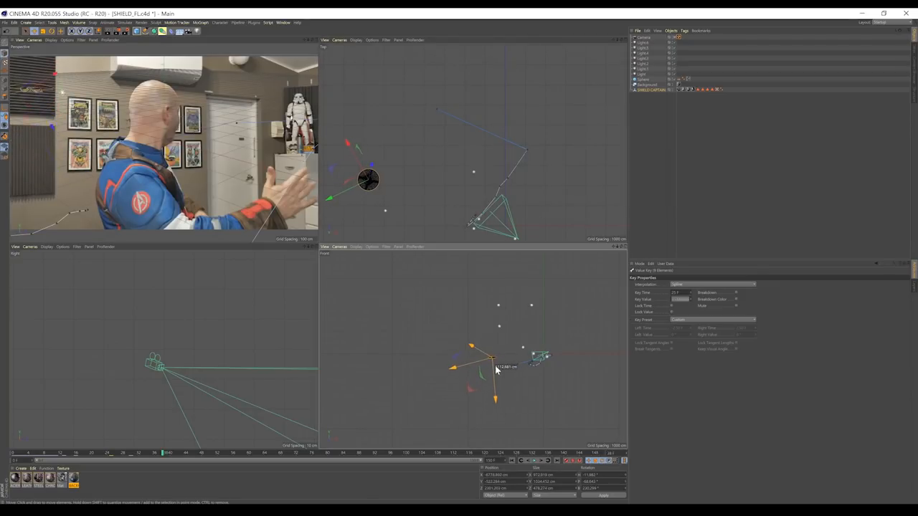
drag(495, 361, 473, 373)
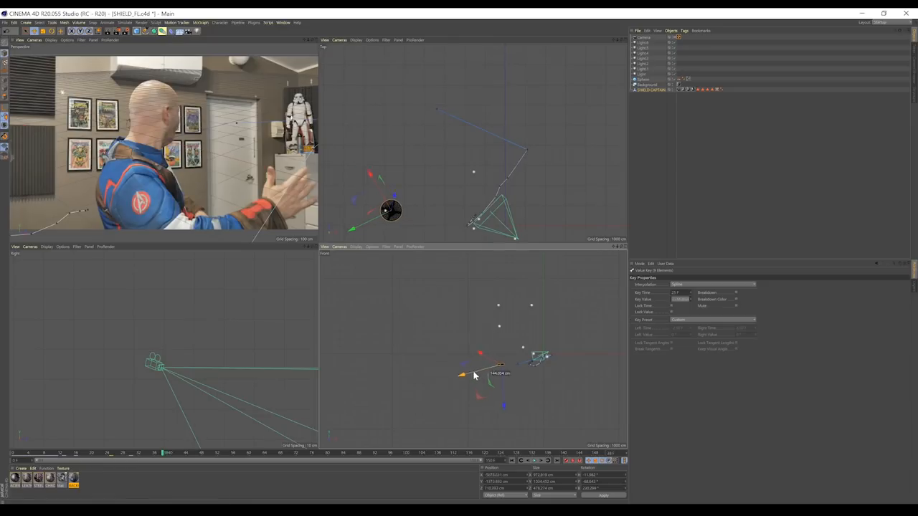
drag(473, 374, 499, 367)
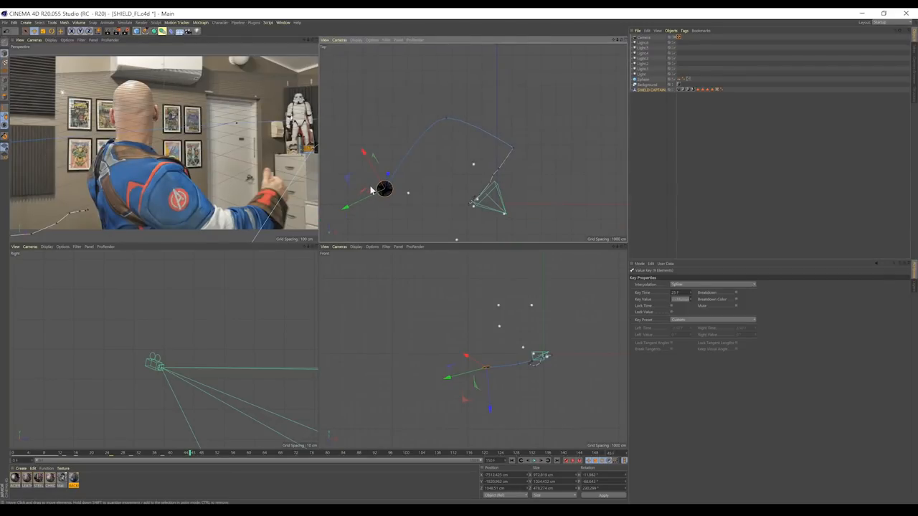
mouse_move(447, 126)
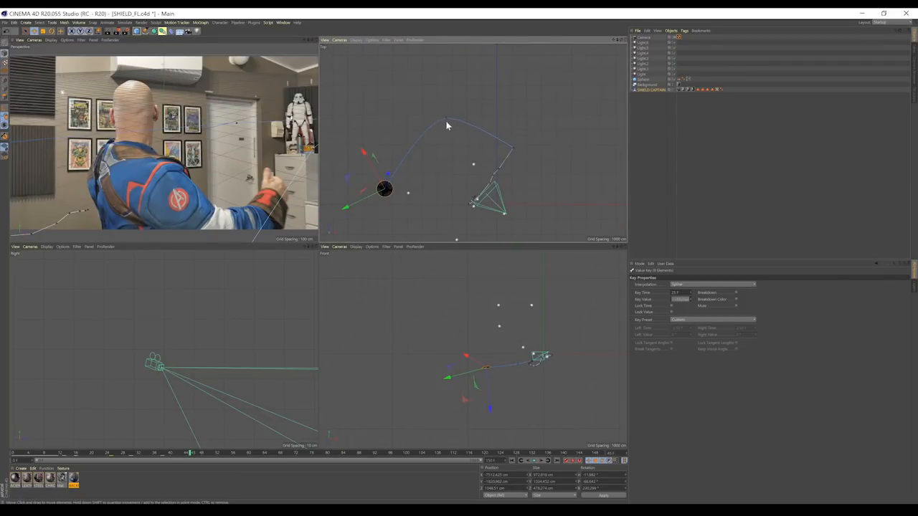
mouse_move(447, 121)
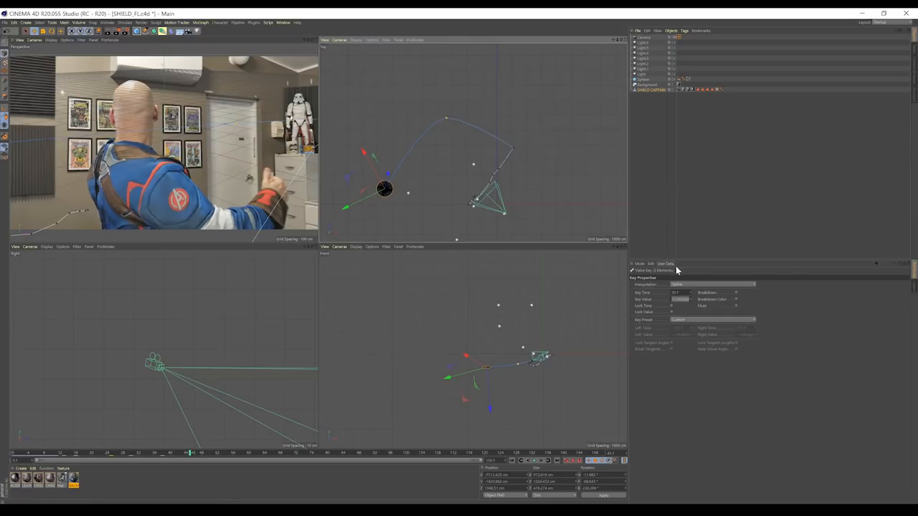
mouse_move(683, 290)
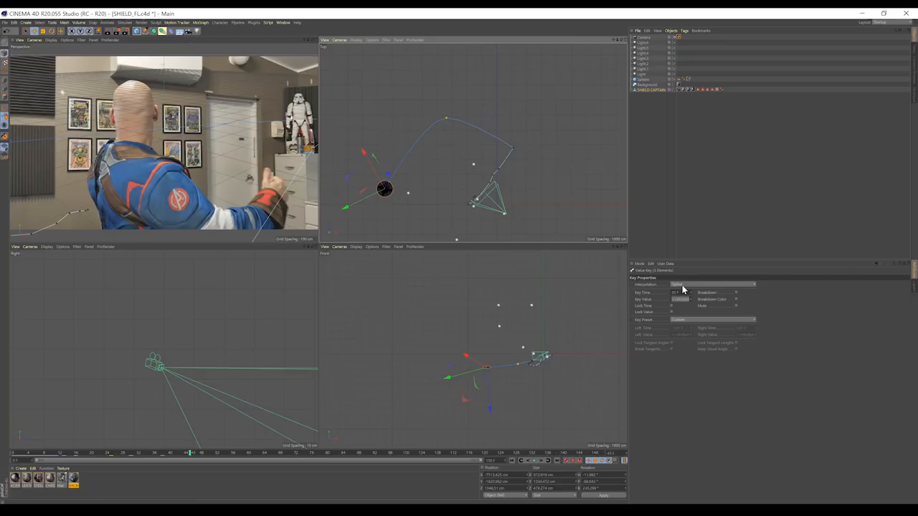
click(715, 283)
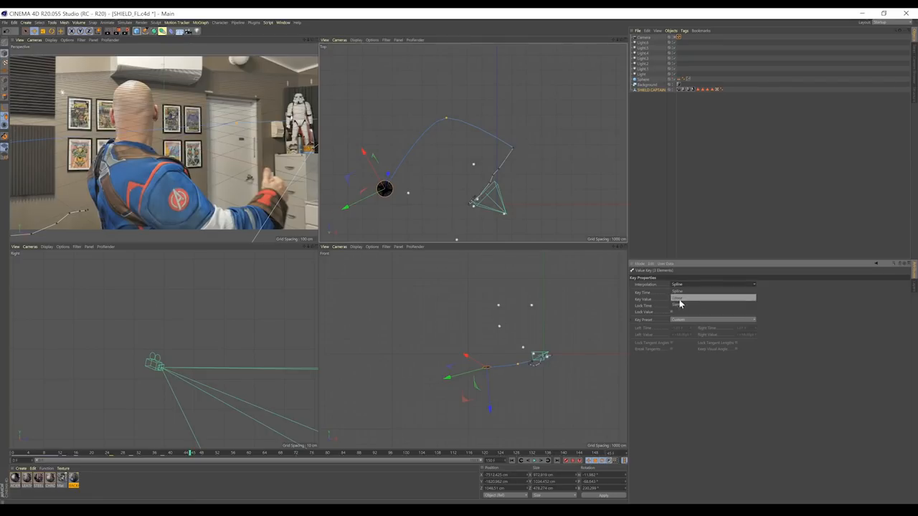
click(713, 284)
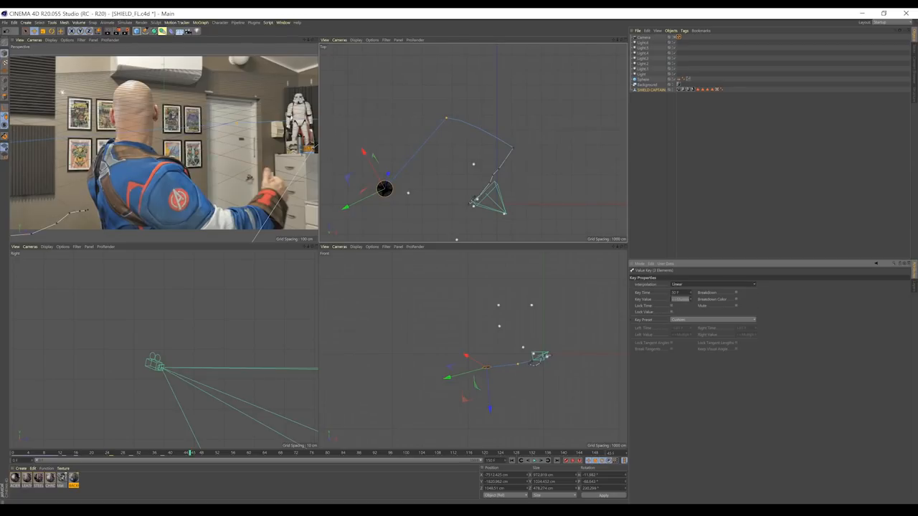
mouse_move(519, 154)
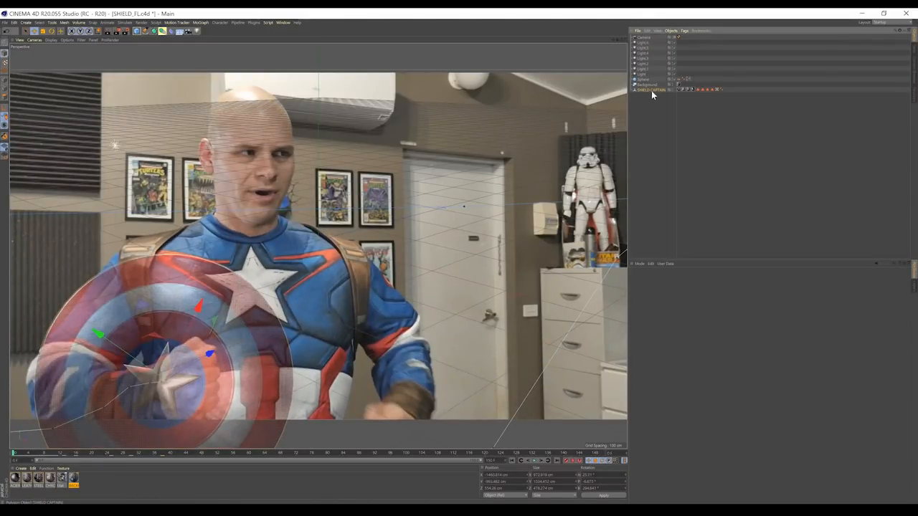
Display the shield solid instead of X-Ray and play and scrub through the throw to review it.
click(651, 89)
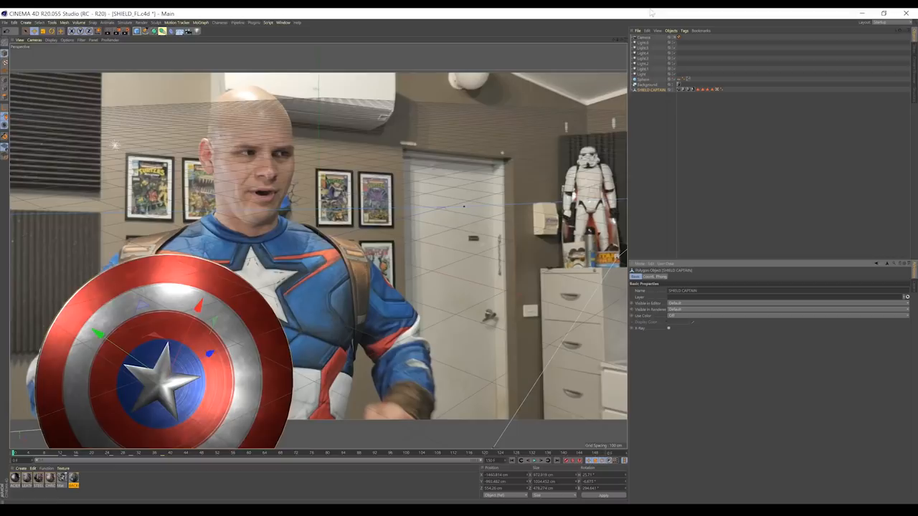
click(643, 57)
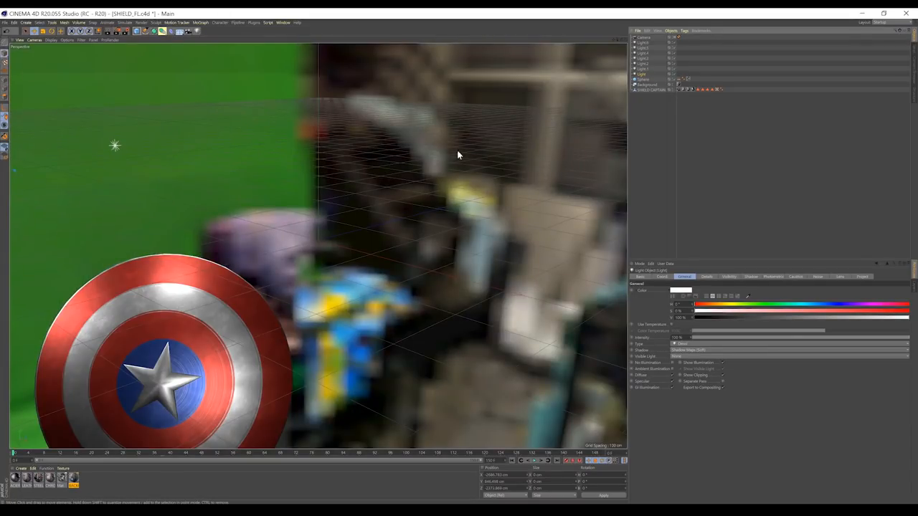
mouse_move(211, 190)
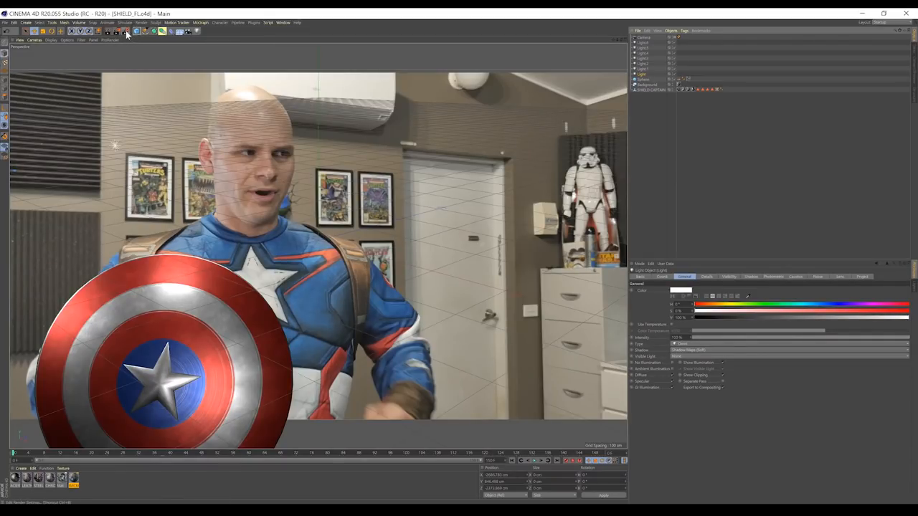
mouse_move(123, 32)
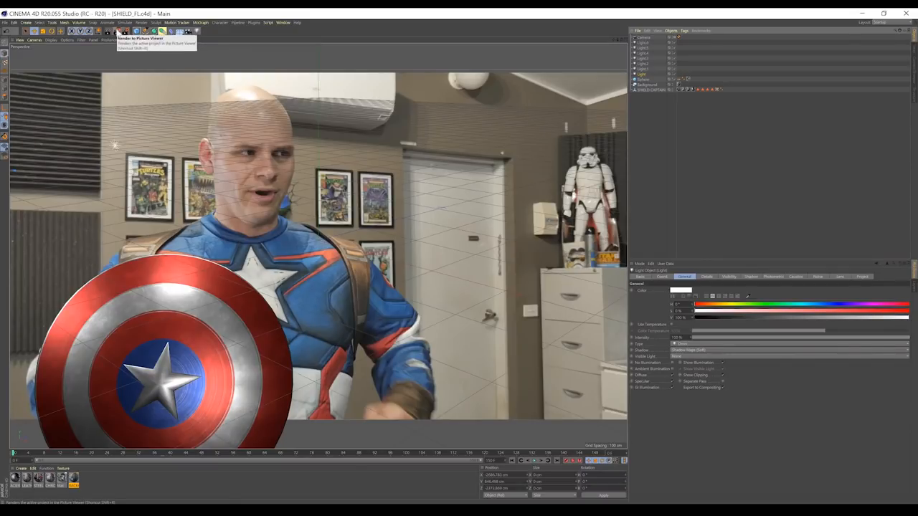
mouse_move(153, 54)
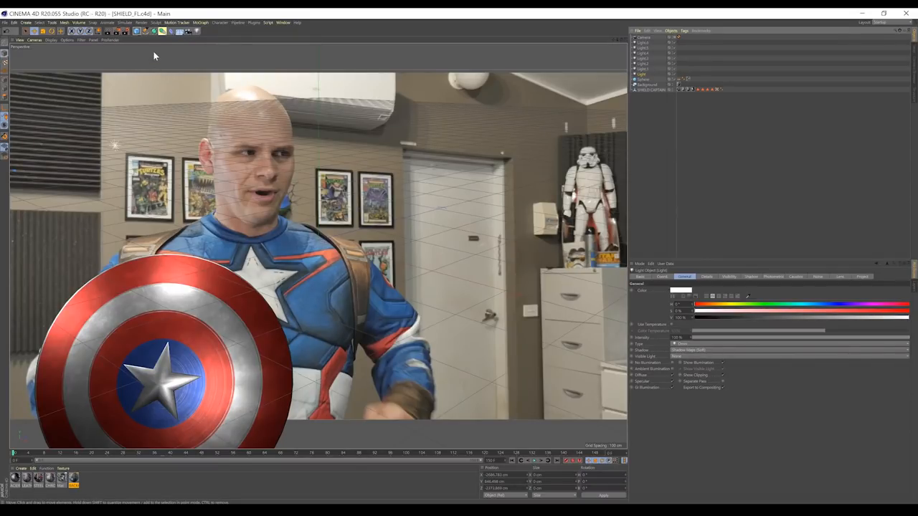
mouse_move(253, 367)
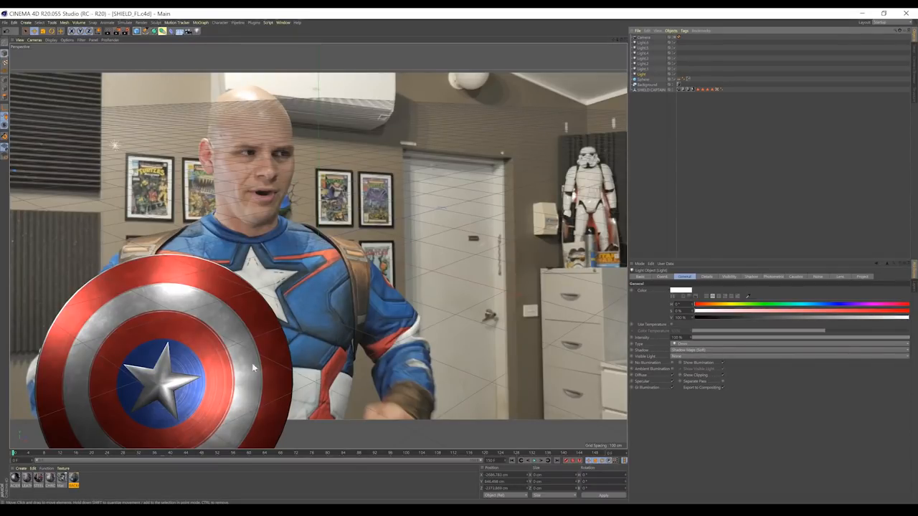
click(534, 461)
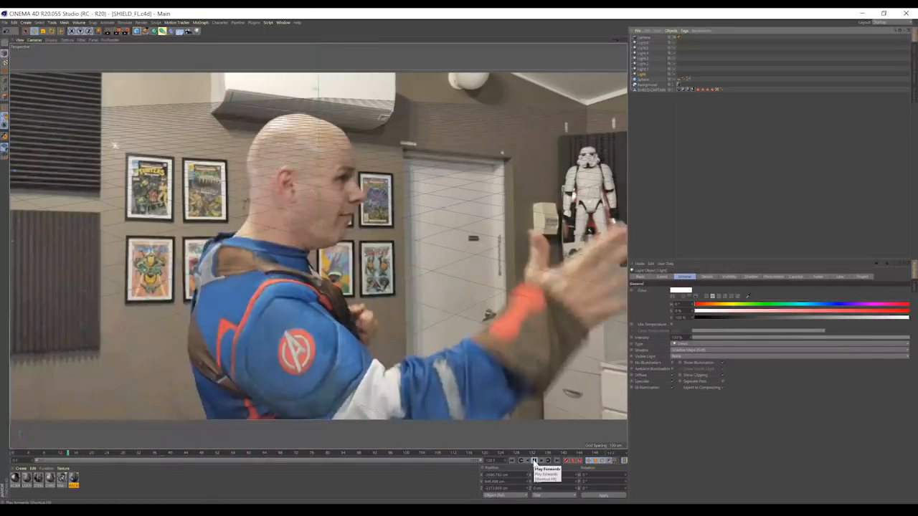
click(534, 460)
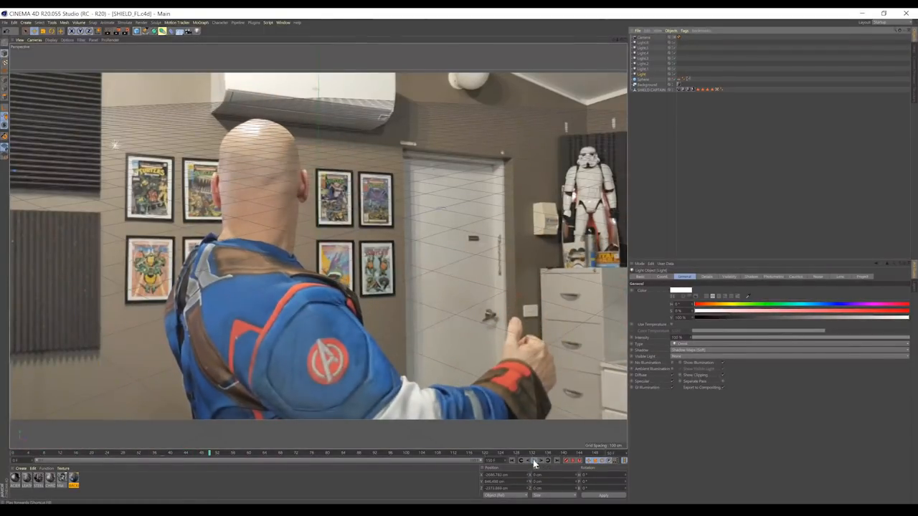
click(209, 453)
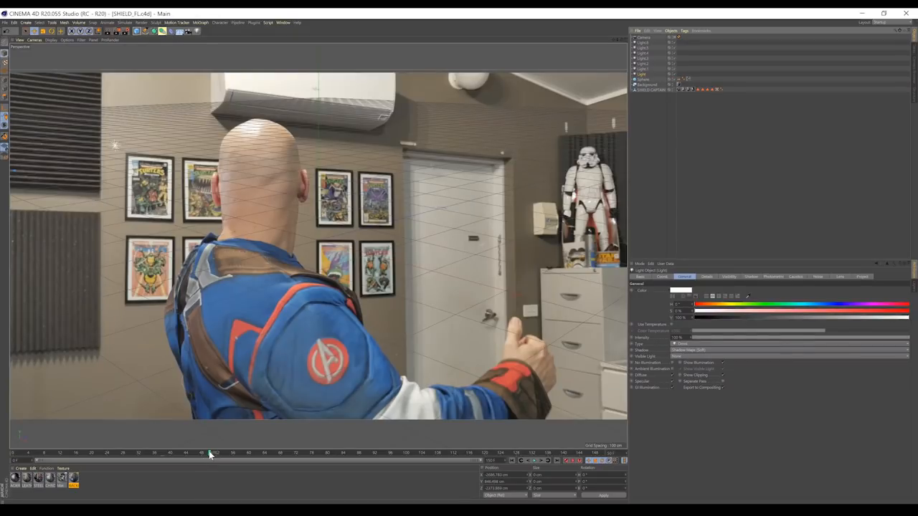
drag(213, 454, 128, 453)
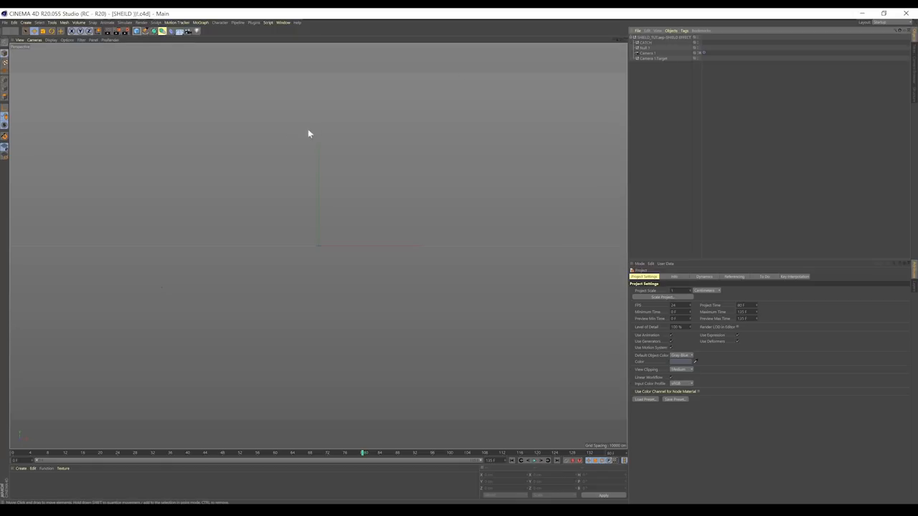
mouse_move(482, 433)
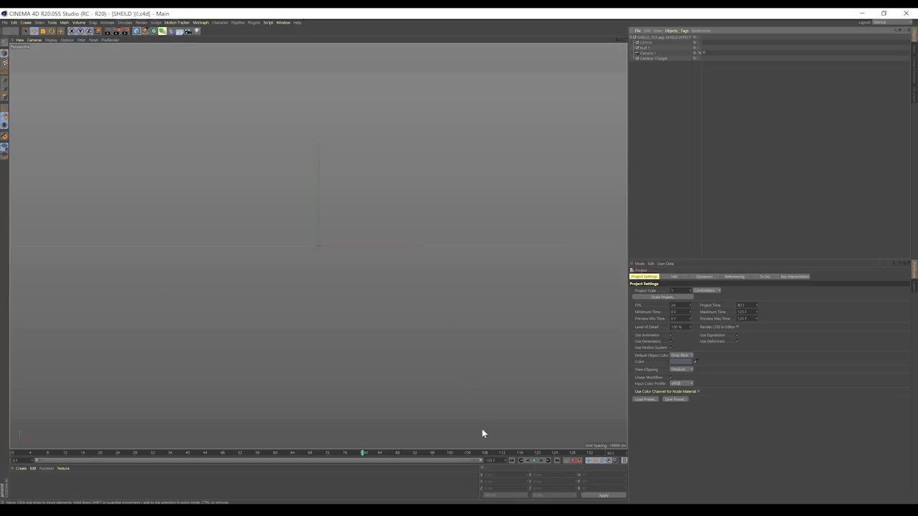
drag(361, 453, 273, 453)
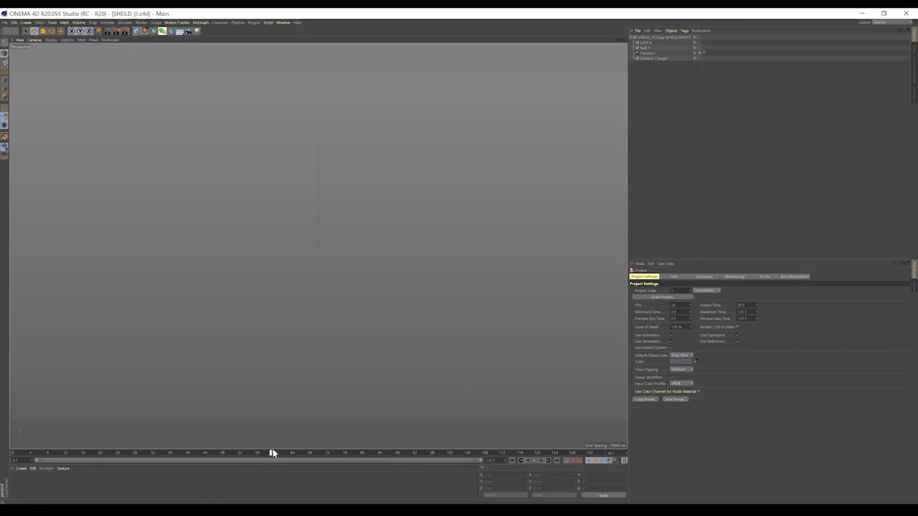
drag(273, 453, 416, 453)
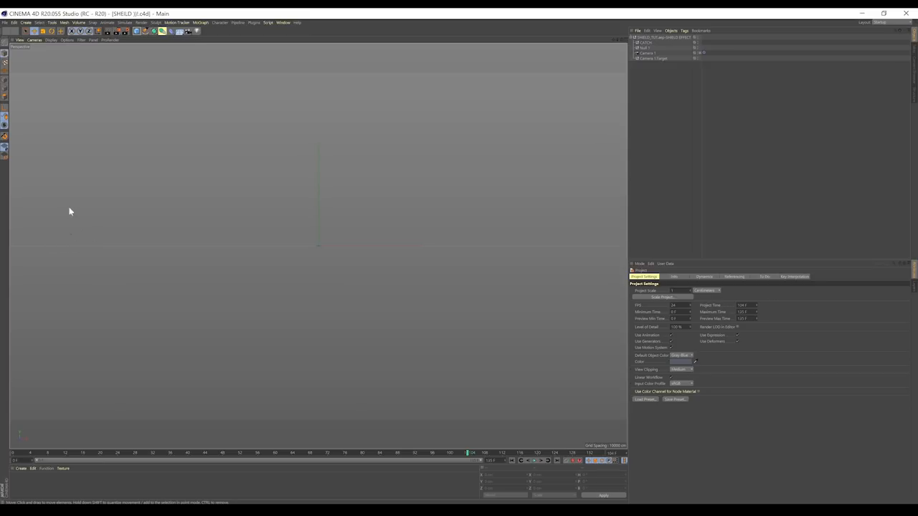
mouse_move(543, 458)
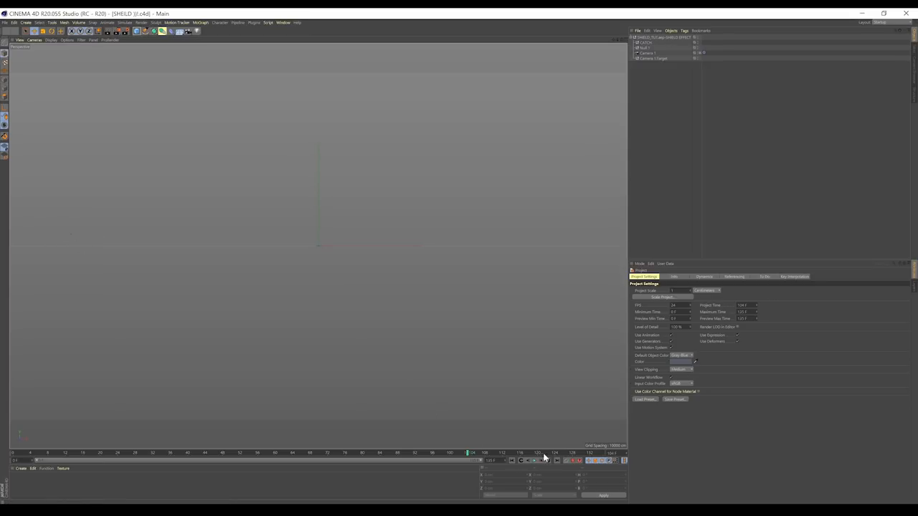
mouse_move(514, 459)
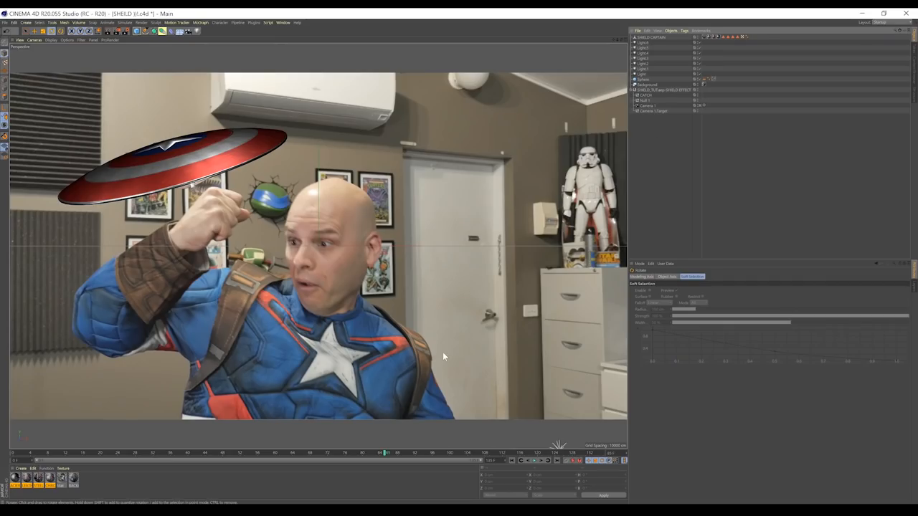
Scrub the catch frames and move the shield toward the actor's raised hand so it lands on the arm.
drag(384, 453, 401, 453)
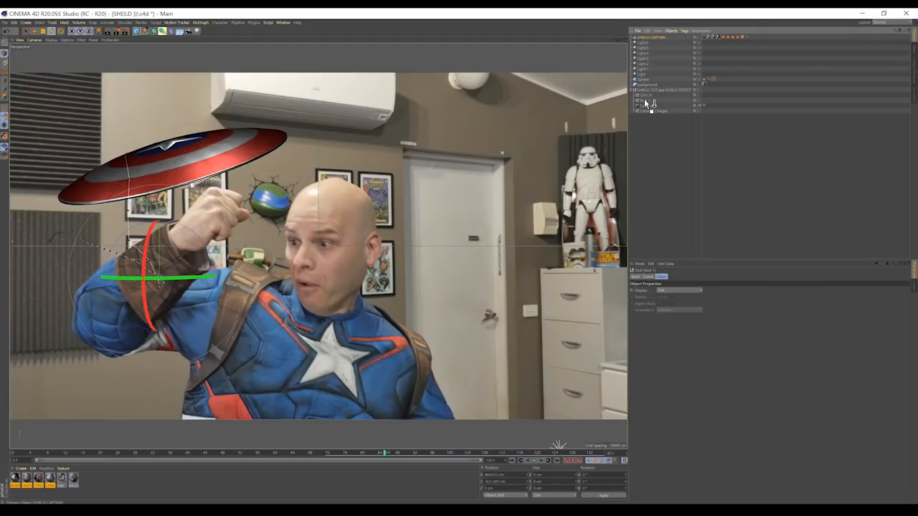
click(654, 100)
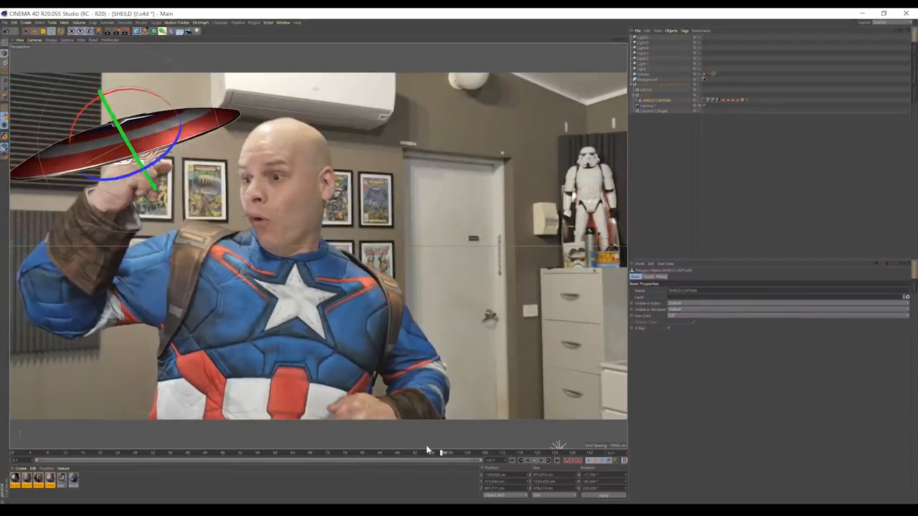
drag(445, 453, 476, 453)
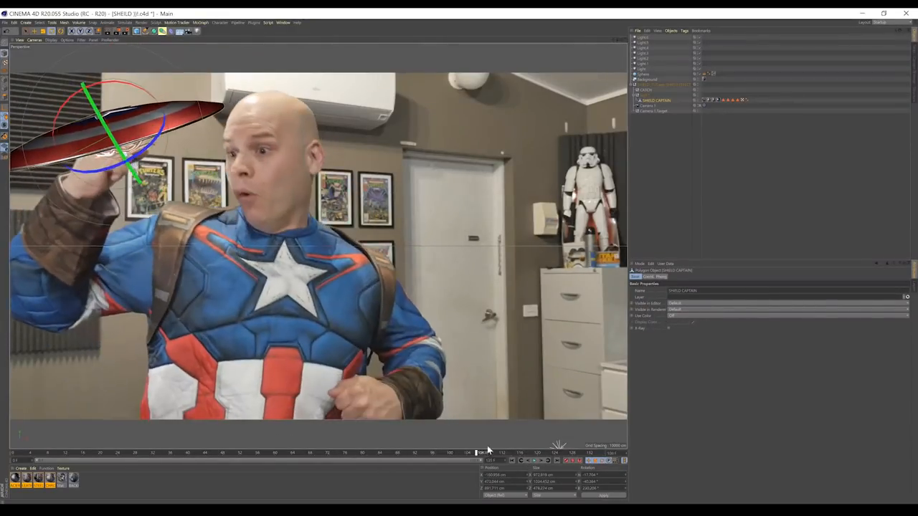
drag(476, 453, 442, 453)
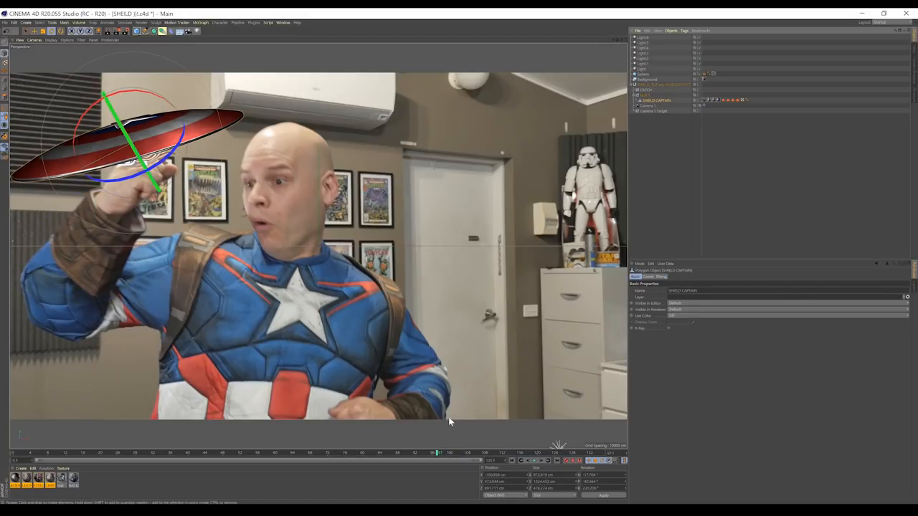
drag(439, 453, 485, 453)
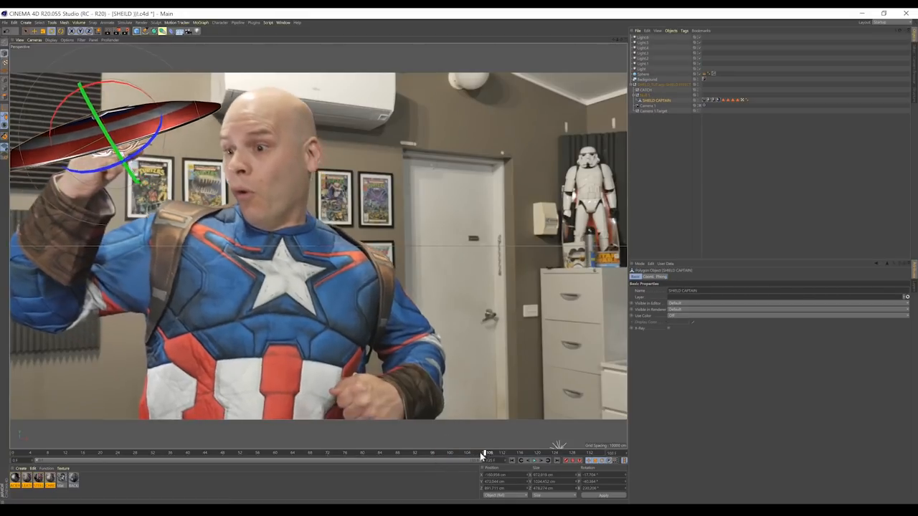
drag(481, 453, 429, 453)
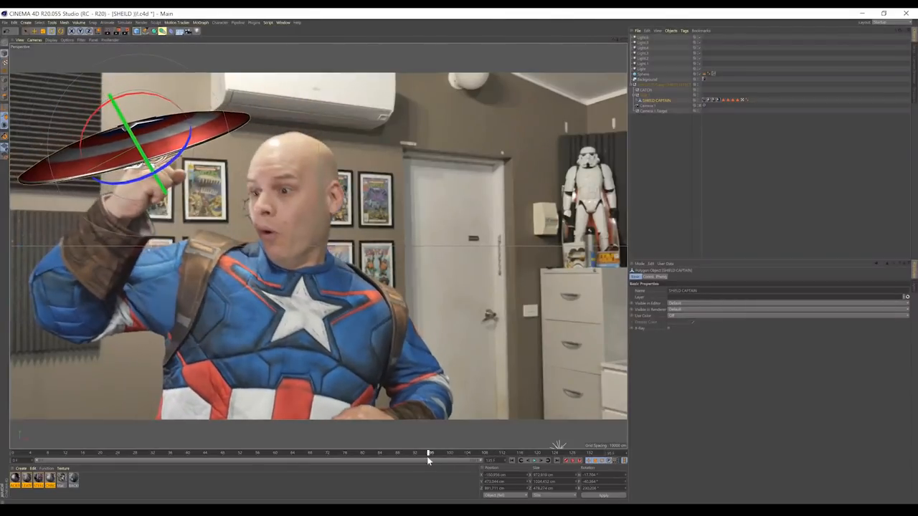
drag(429, 453, 380, 453)
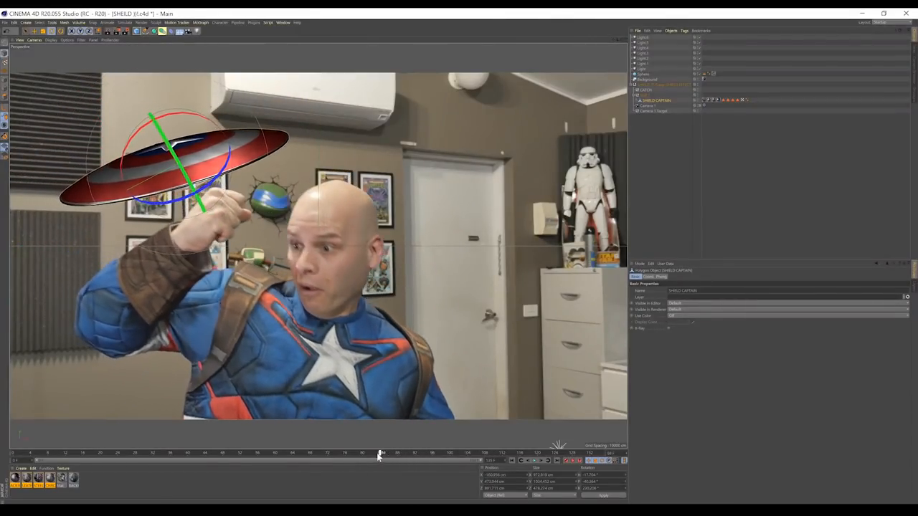
drag(381, 453, 330, 453)
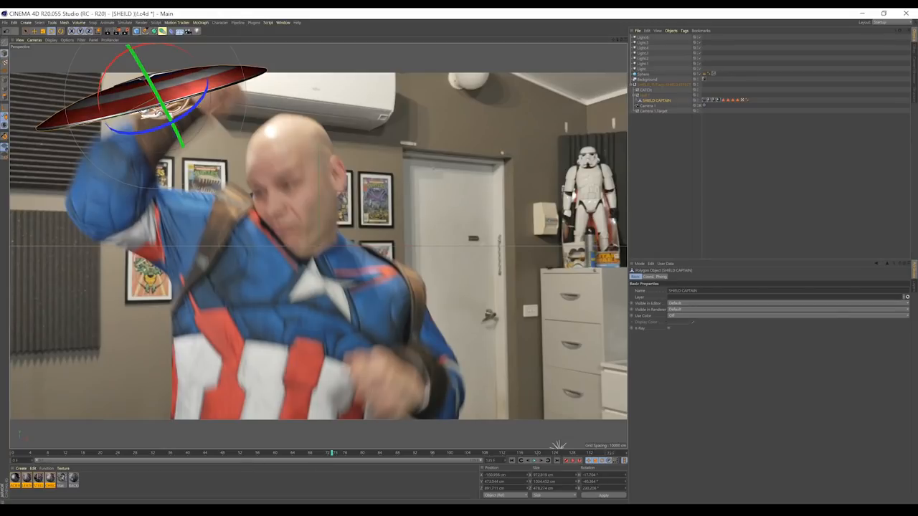
mouse_move(328, 445)
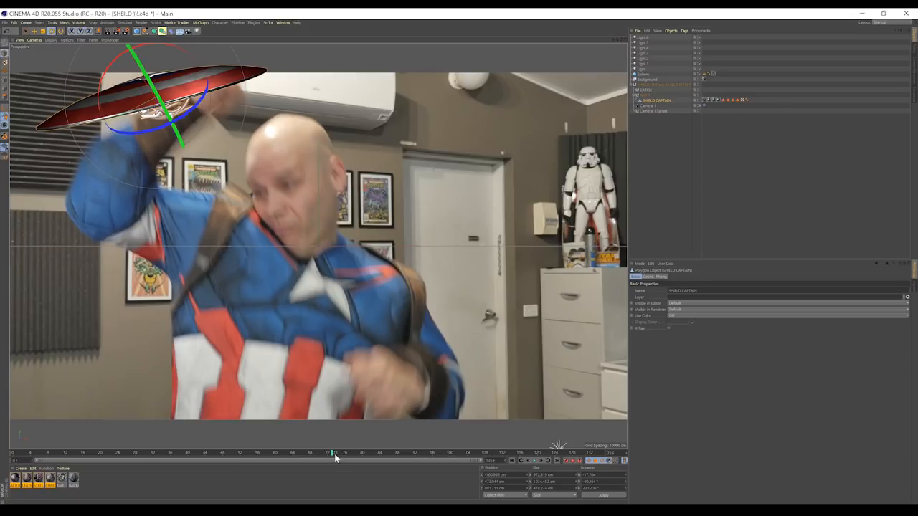
click(646, 94)
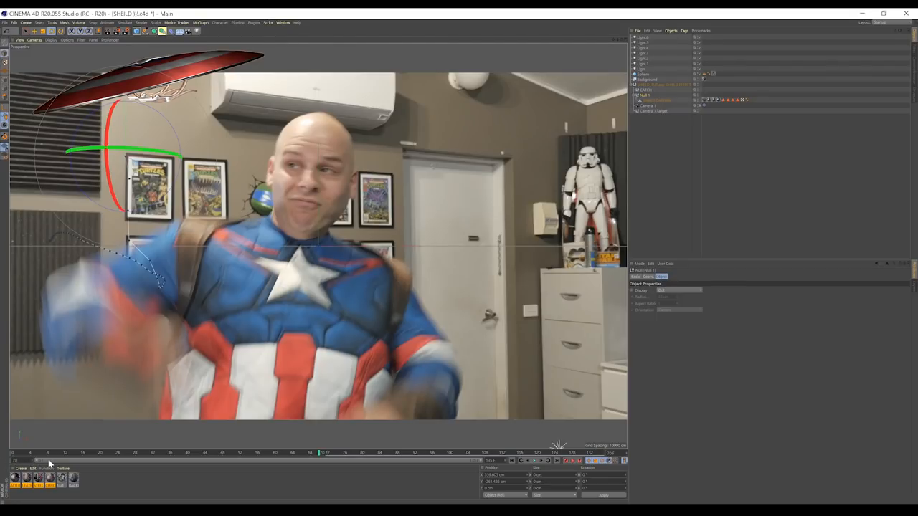
mouse_move(379, 479)
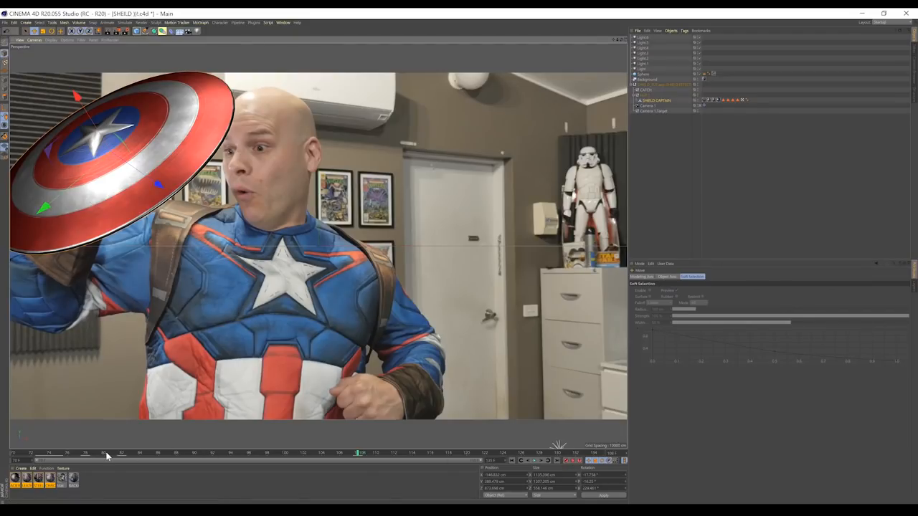
Return the timeline to the first frame of the catch shot.
click(337, 454)
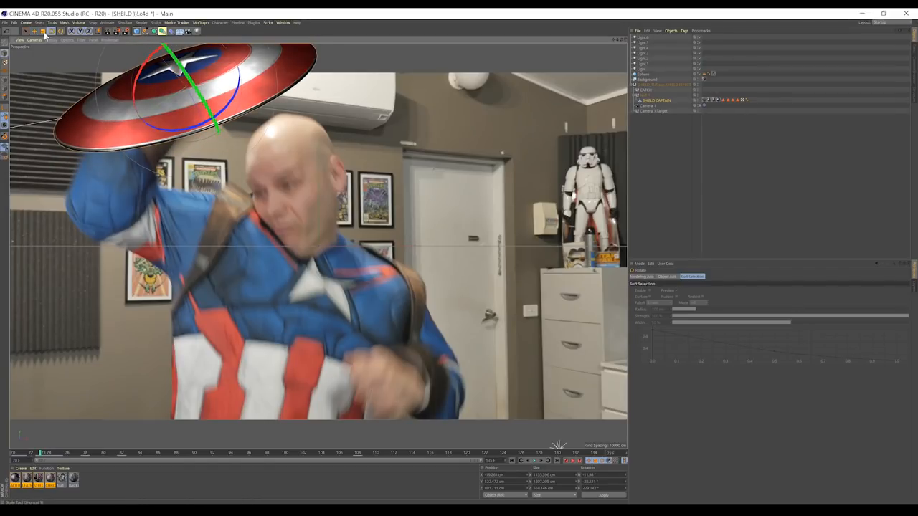
click(562, 461)
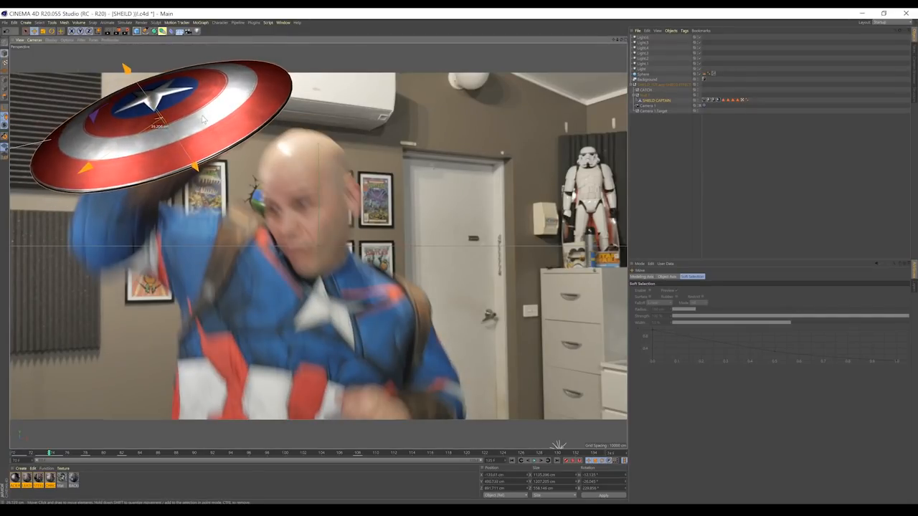
click(533, 462)
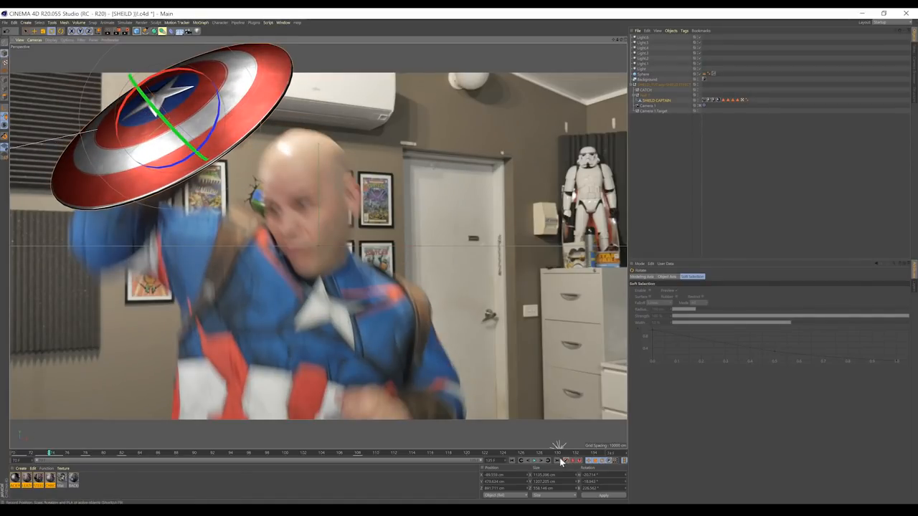
Play the catch animation forward, stop it and check the shield's timing against the actor.
click(533, 461)
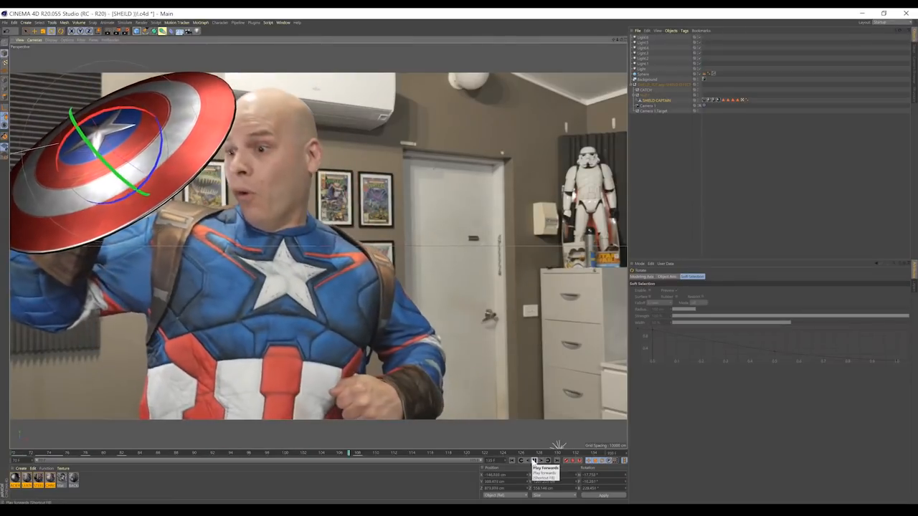
click(533, 460)
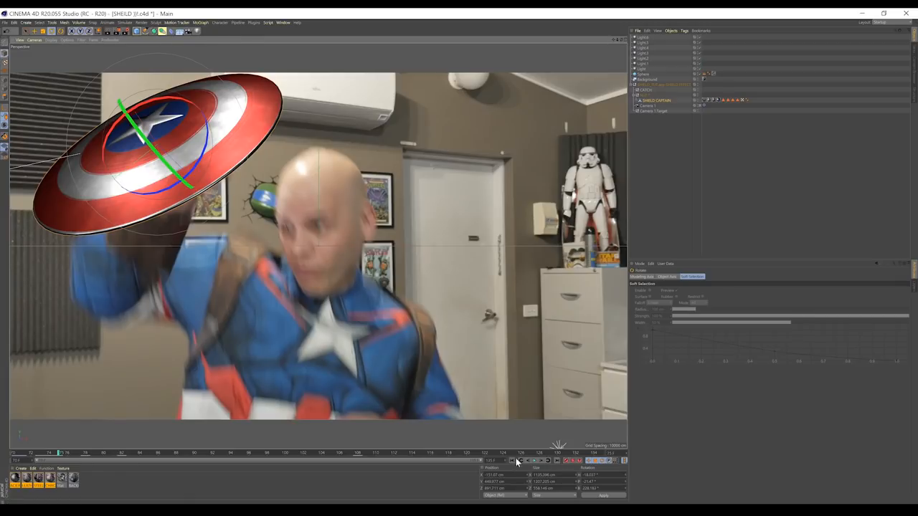
click(516, 462)
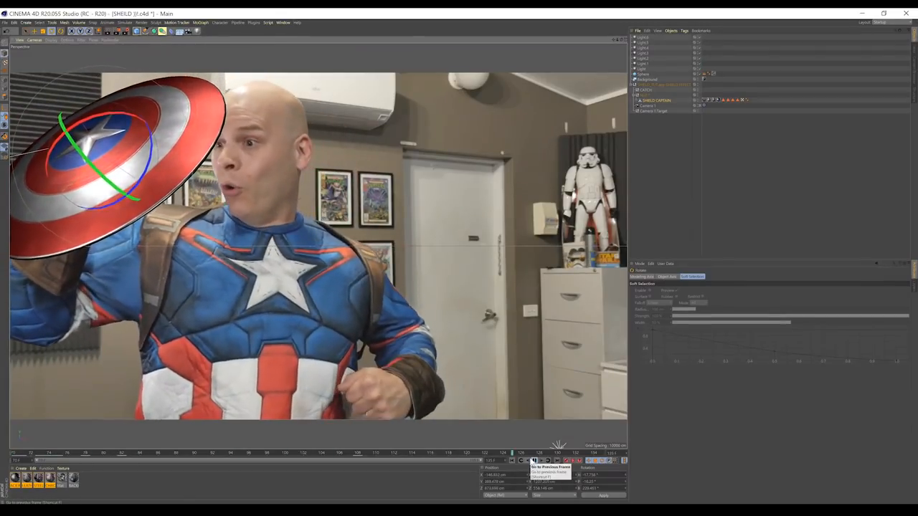
click(534, 461)
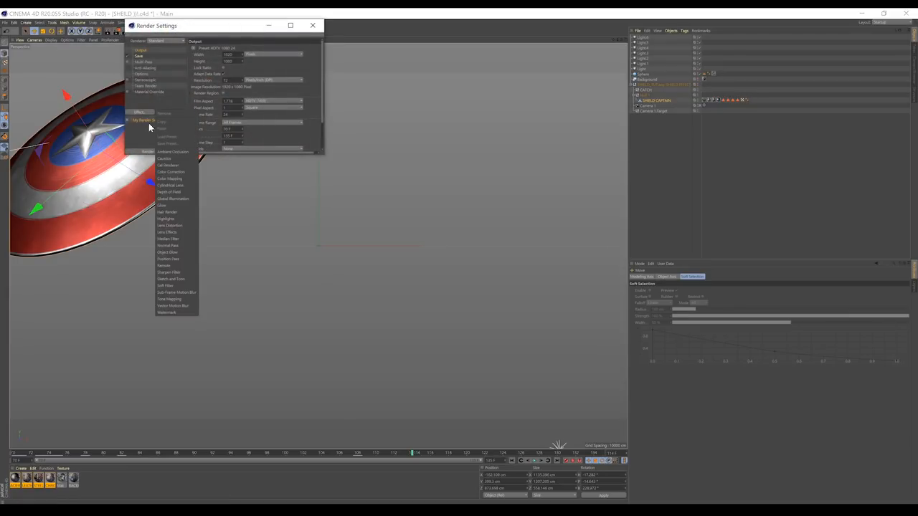
Raise the anti-aliasing quality, set the save output, render to the Picture Viewer and close it.
click(152, 152)
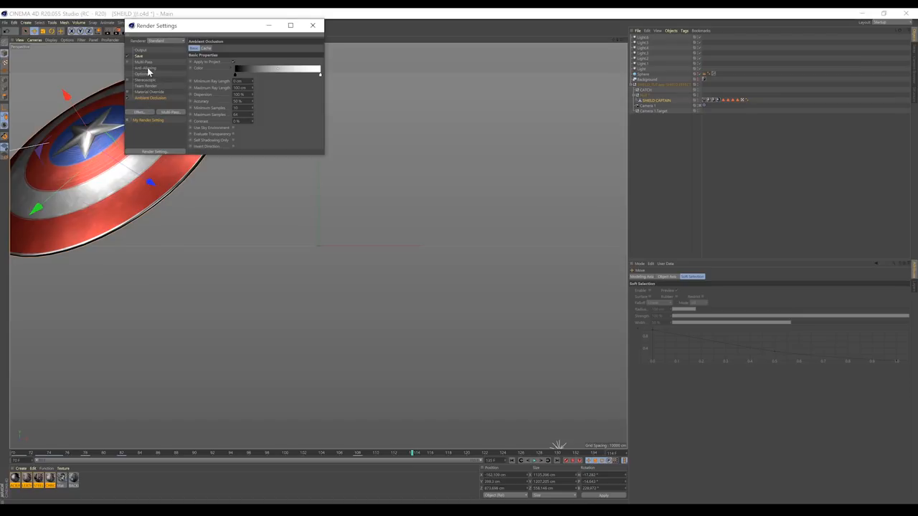
click(146, 67)
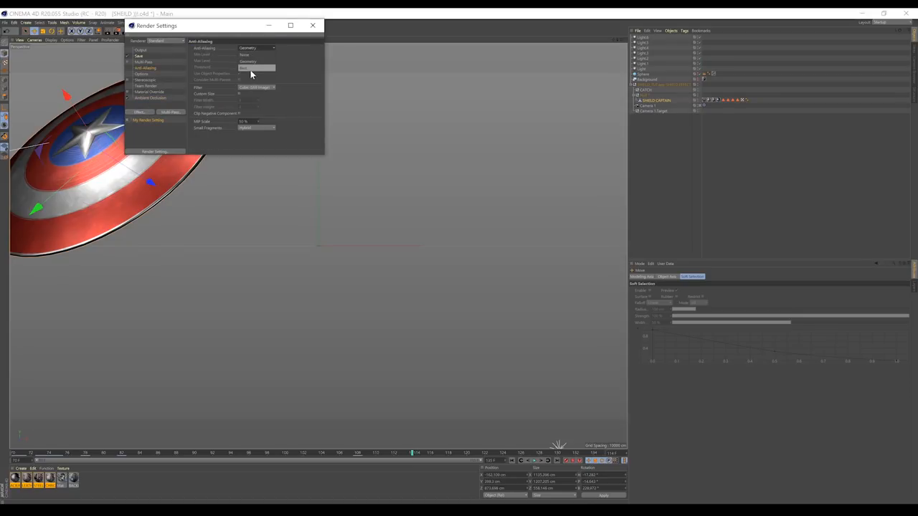
click(138, 55)
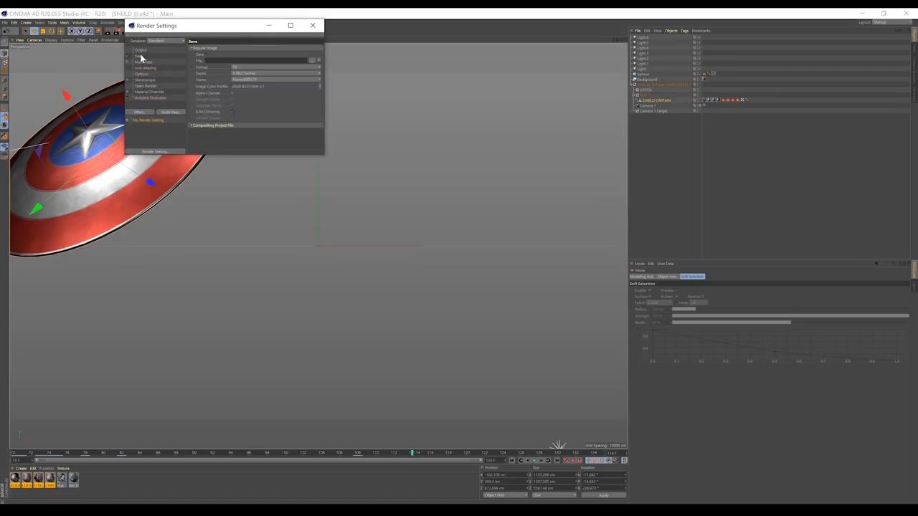
click(202, 54)
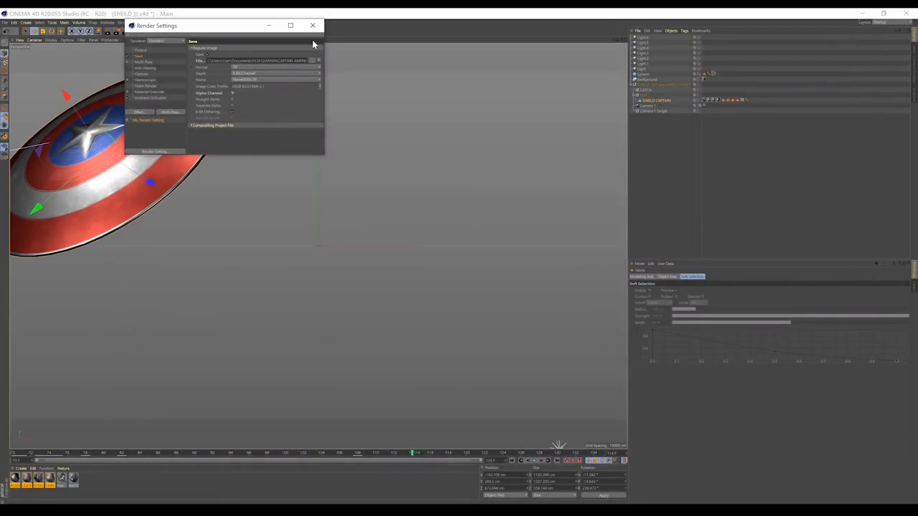
click(312, 26)
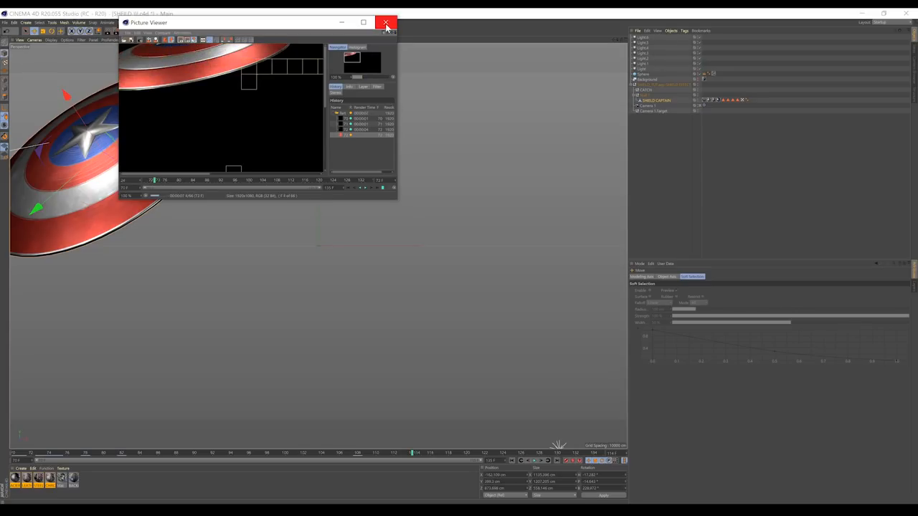
click(387, 23)
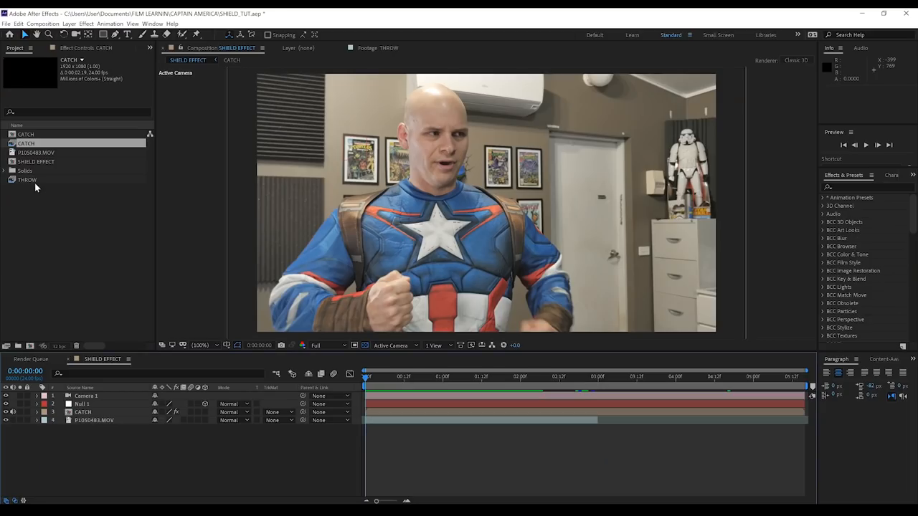
Pre-compose the shield render layers into a single SHIELD layer.
click(28, 181)
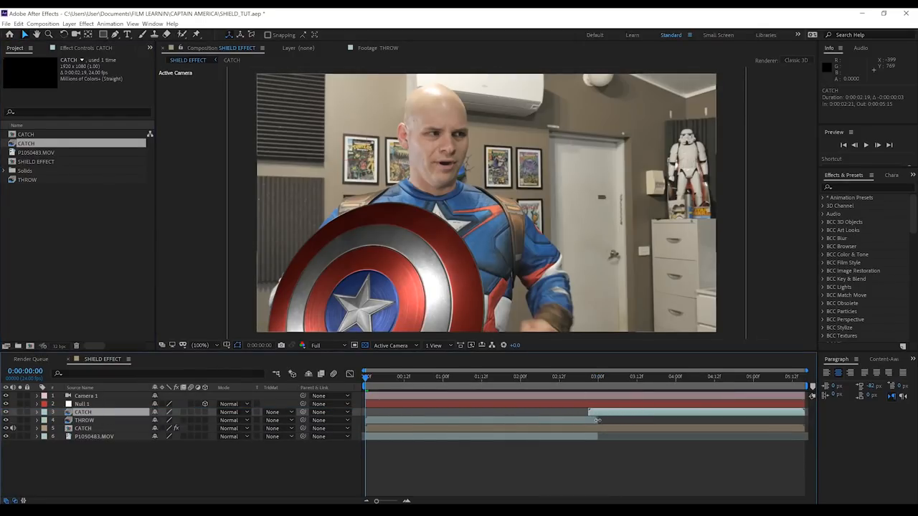
click(83, 420)
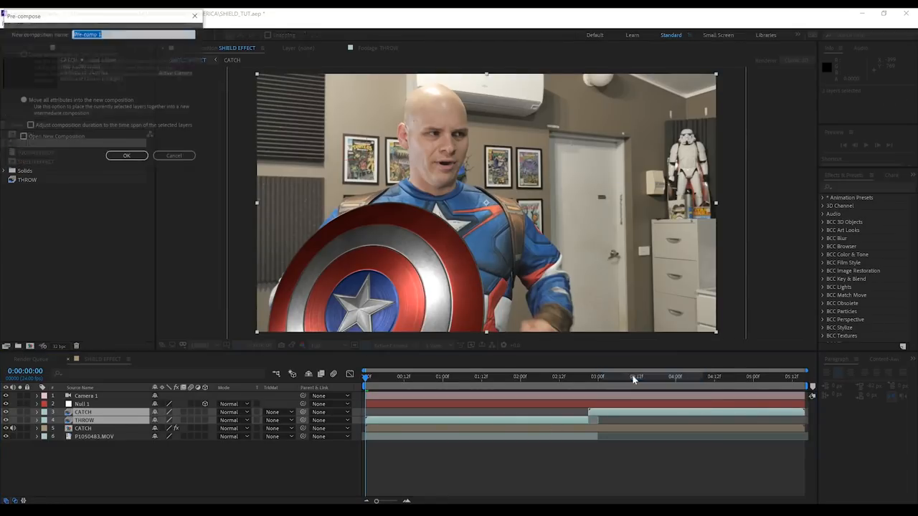
click(126, 155)
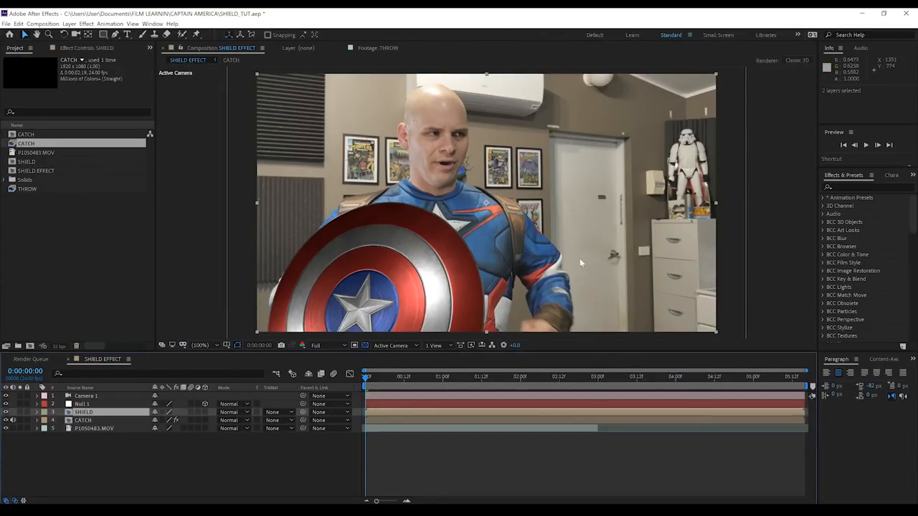
Add RSMB Pro motion blur to the SHIELD layer.
click(86, 23)
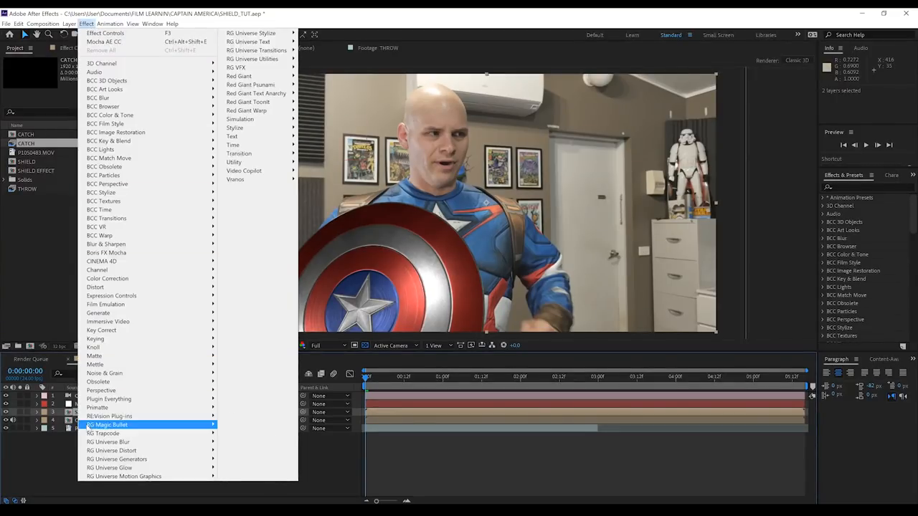
click(106, 425)
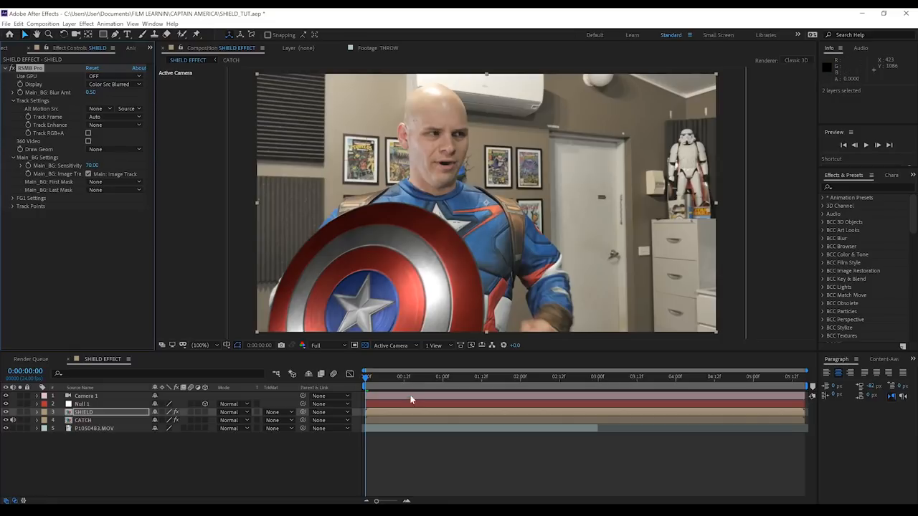
mouse_move(404, 292)
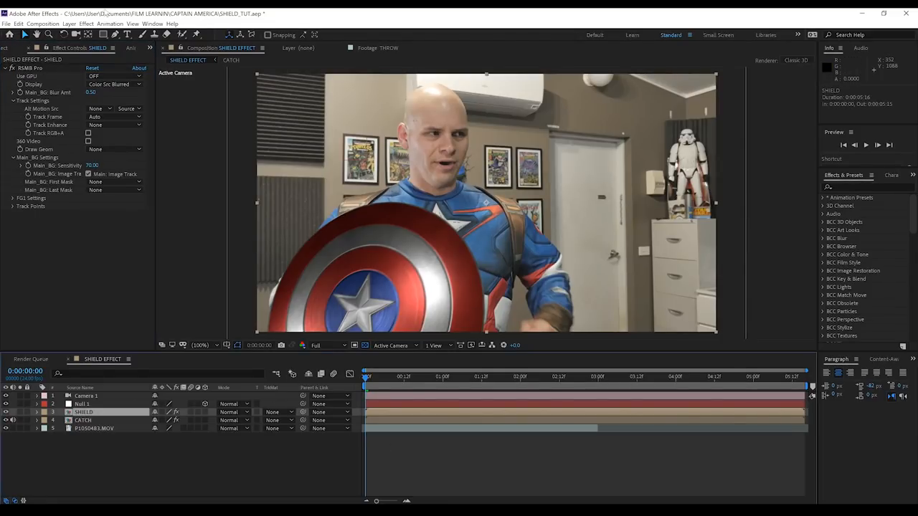
Add a Red Giant VFX Shadow effect to the shield layer.
click(69, 23)
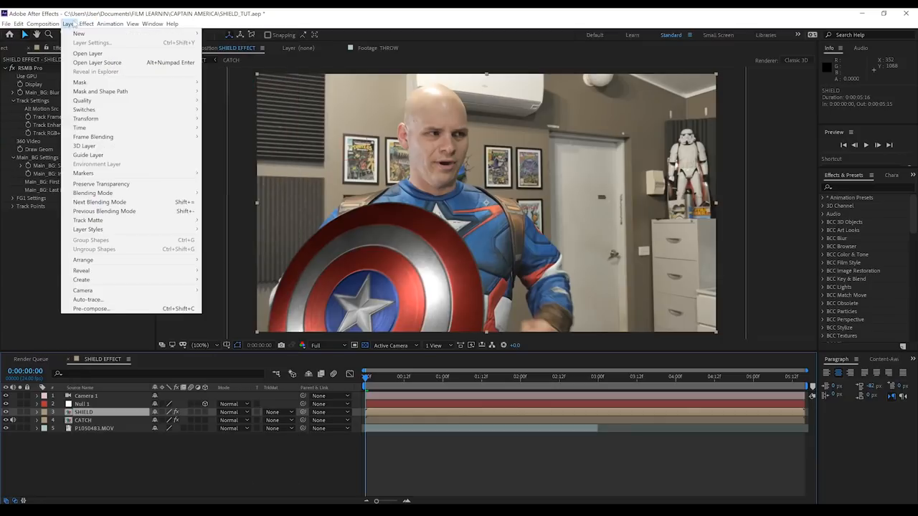
click(86, 23)
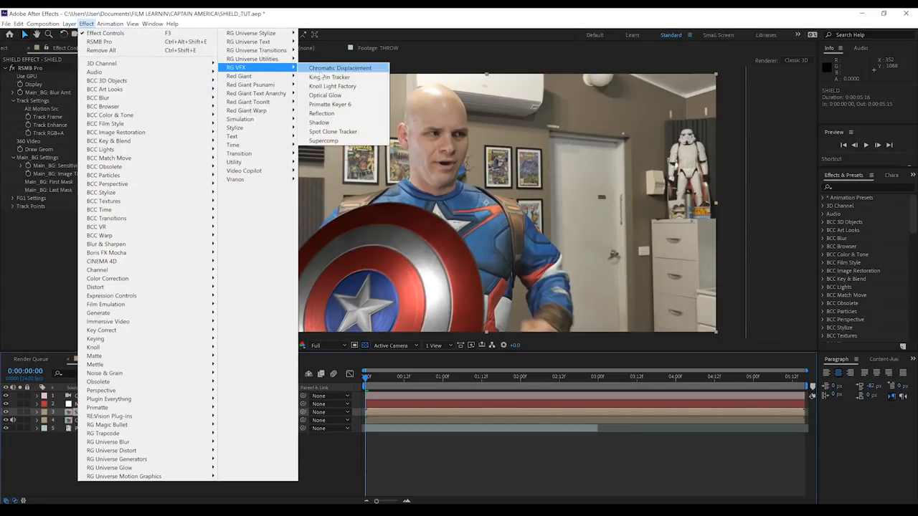
click(318, 121)
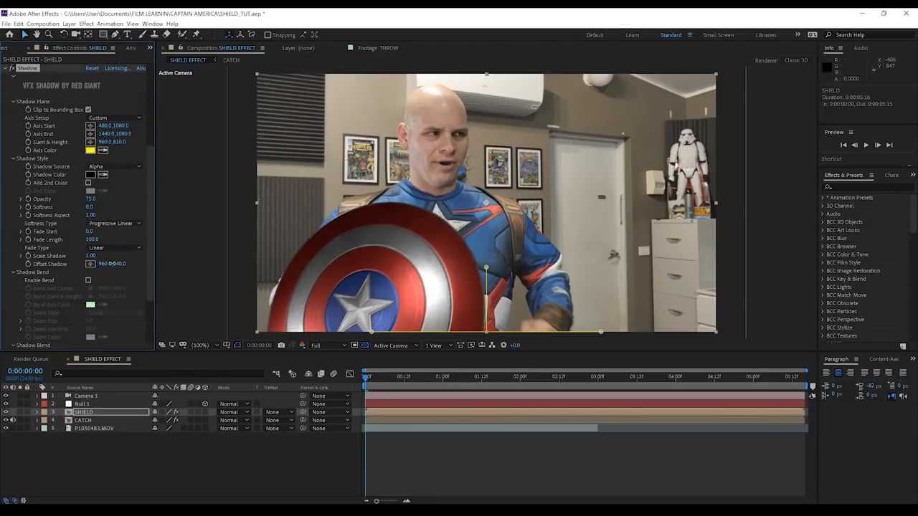
Replace it with a Perspective Drop Shadow on the shield layer.
drag(111, 264, 126, 264)
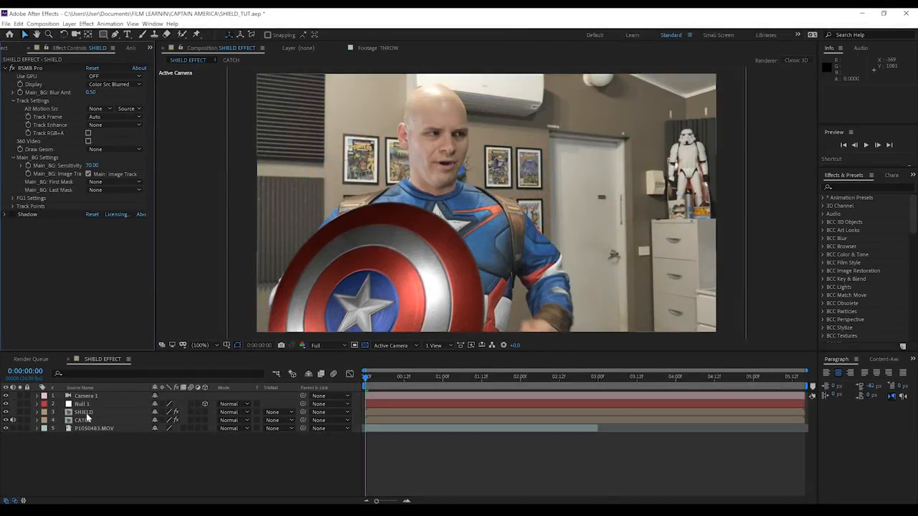
click(6, 214)
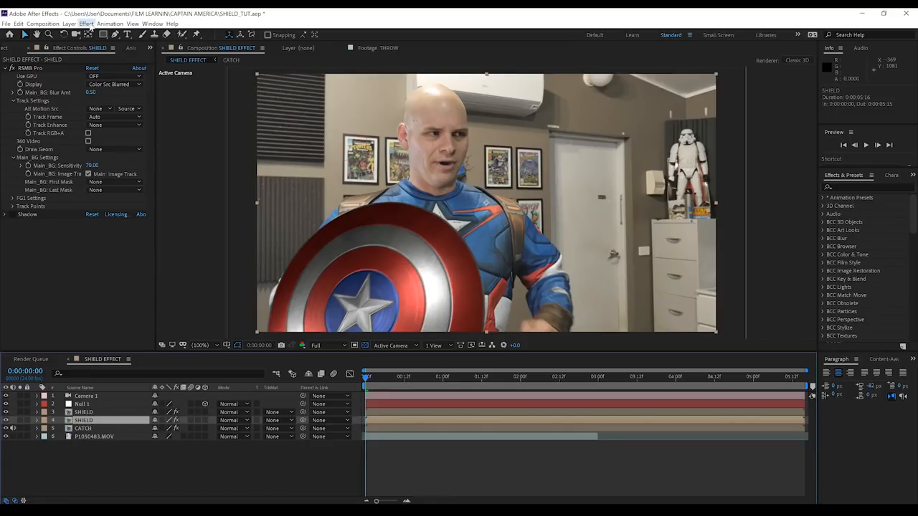
click(86, 23)
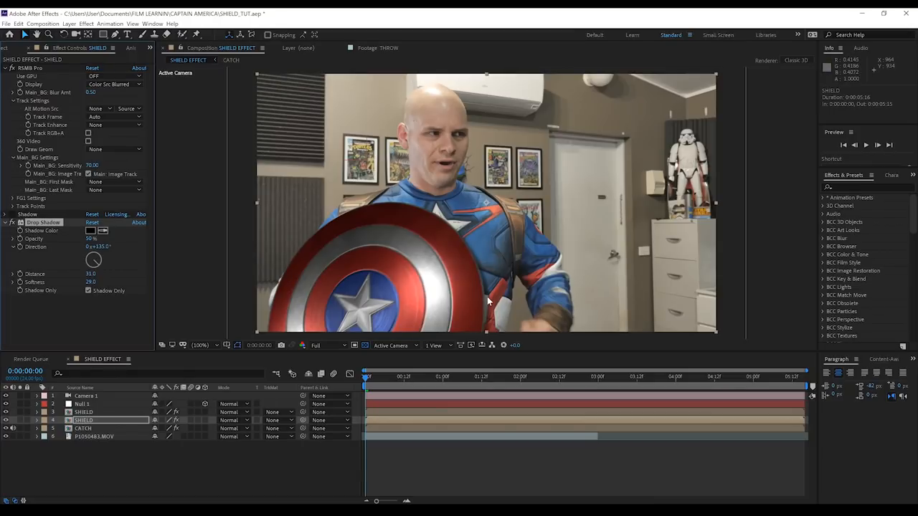
mouse_move(215, 265)
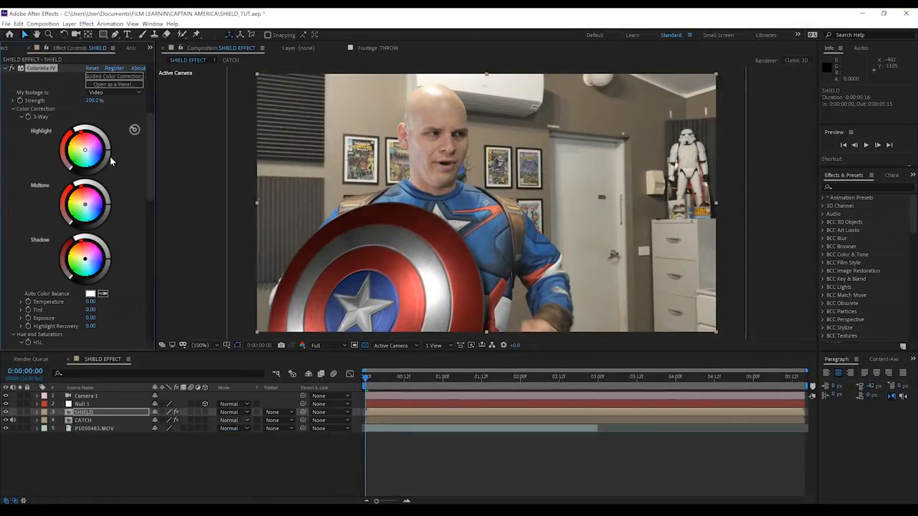
Compare the shield's colour correction before and after, then move to the throw composite.
scroll(down, 3)
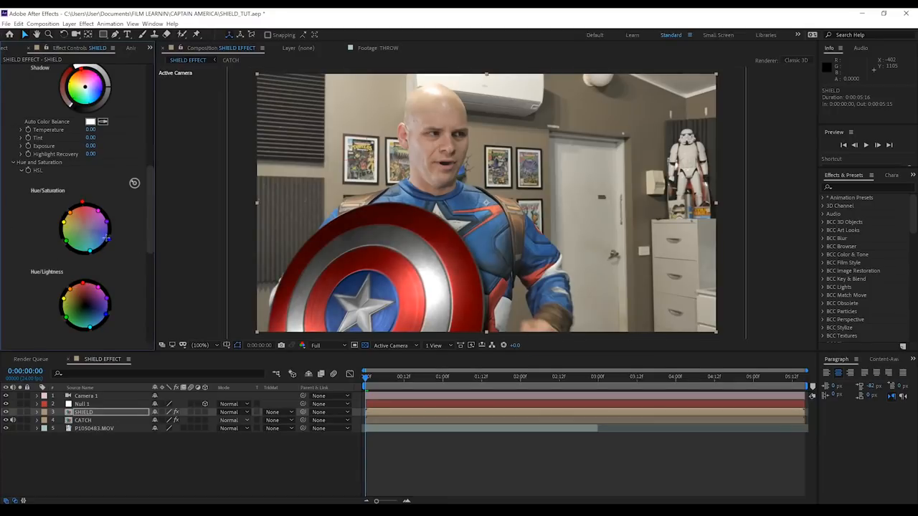
scroll(down, 3)
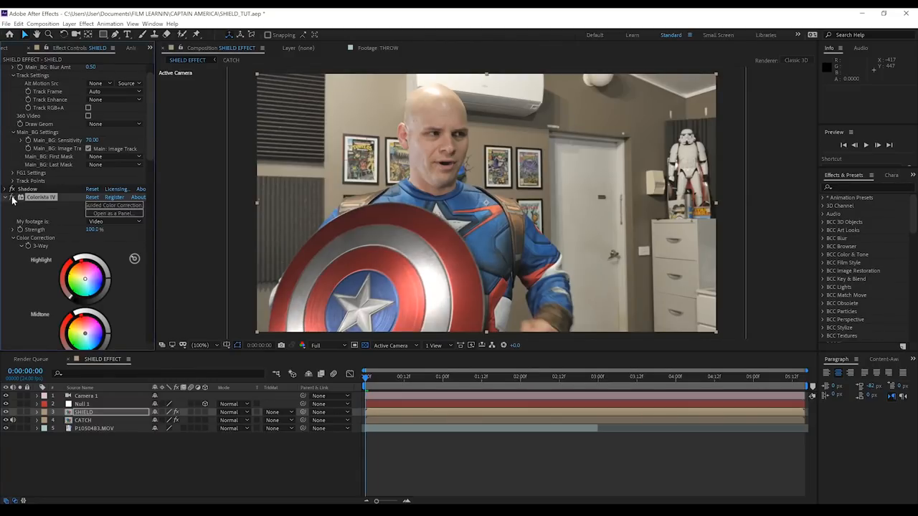
click(86, 23)
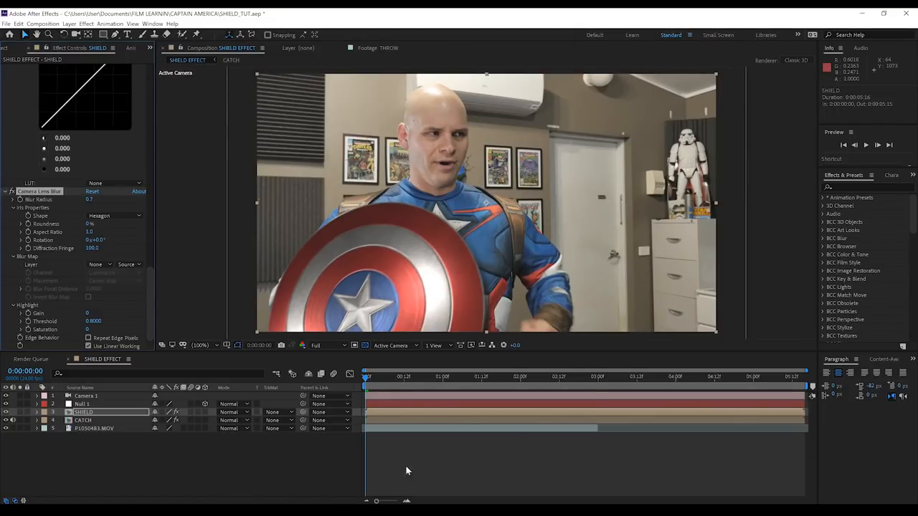
mouse_move(469, 442)
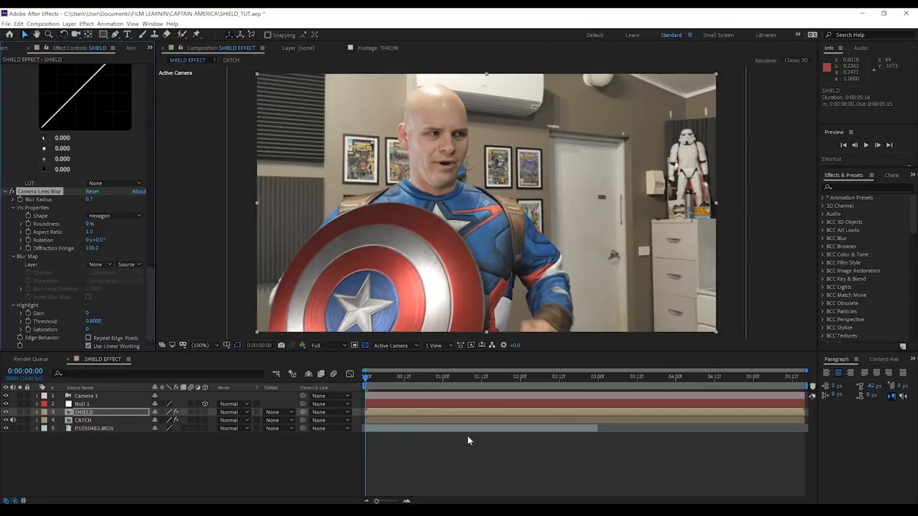
click(502, 375)
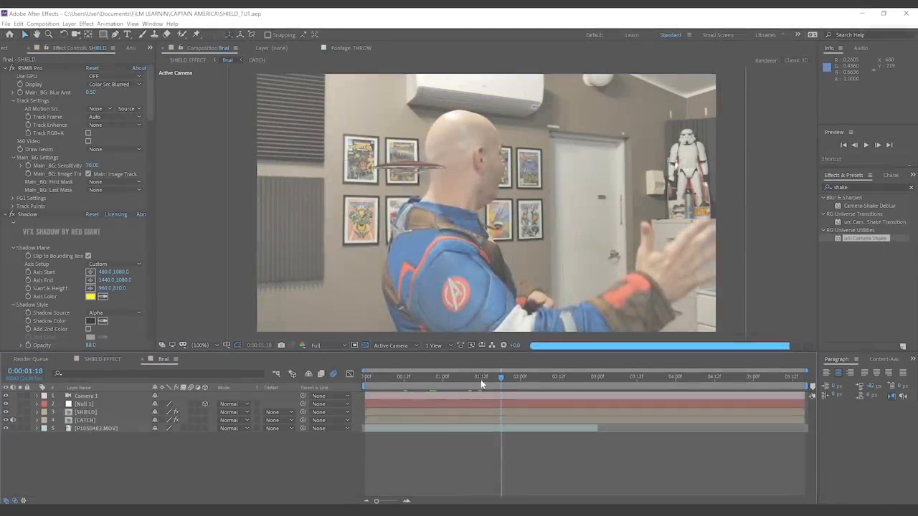
Place the wood-hole image and wall-hit clip at the frame and spot where the shield strikes.
click(471, 376)
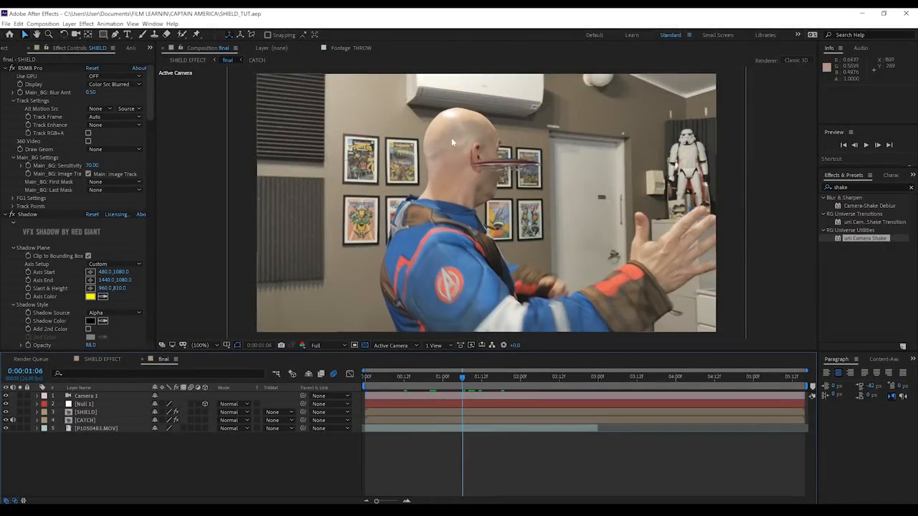
mouse_move(442, 201)
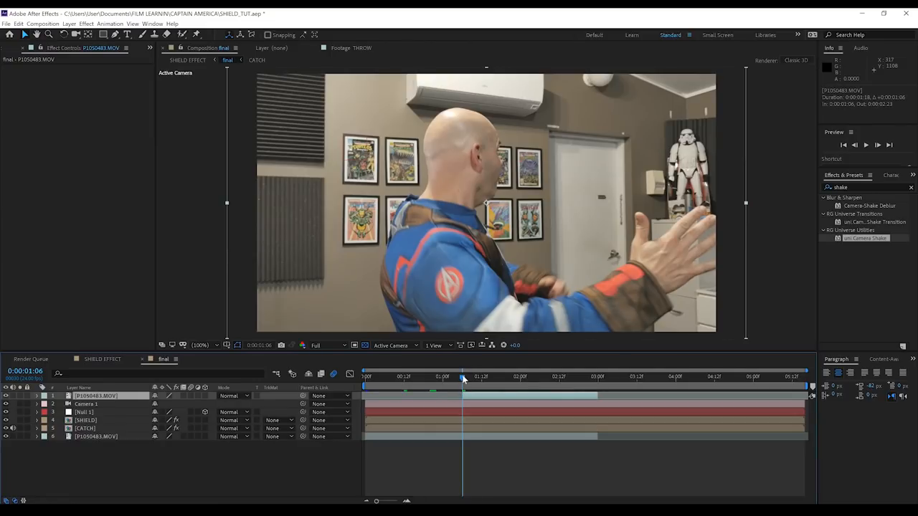
click(468, 376)
text(unmult)
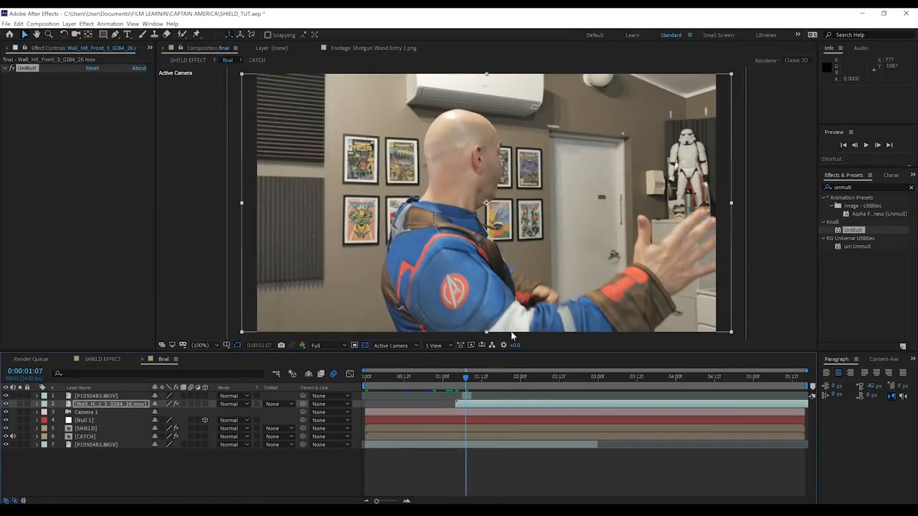
drag(466, 375, 453, 376)
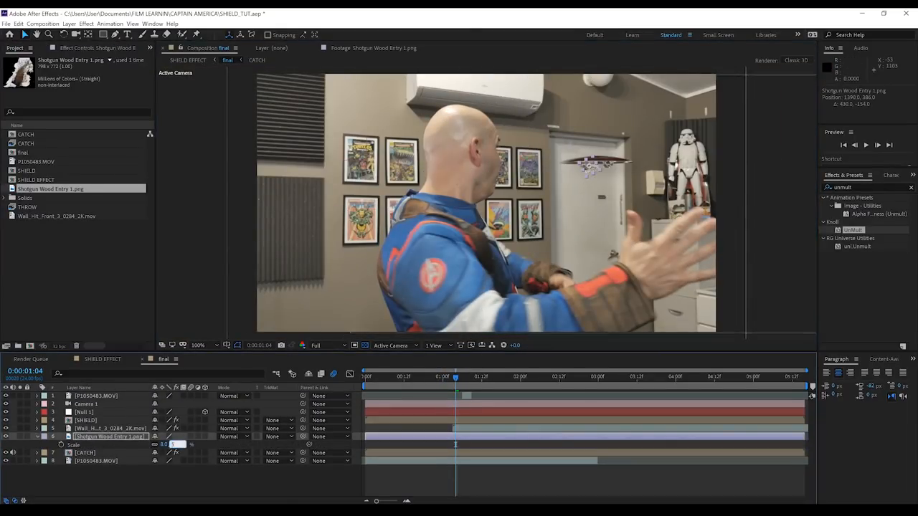
Add an effect to the wood-hole image so it blends with the wall.
click(86, 23)
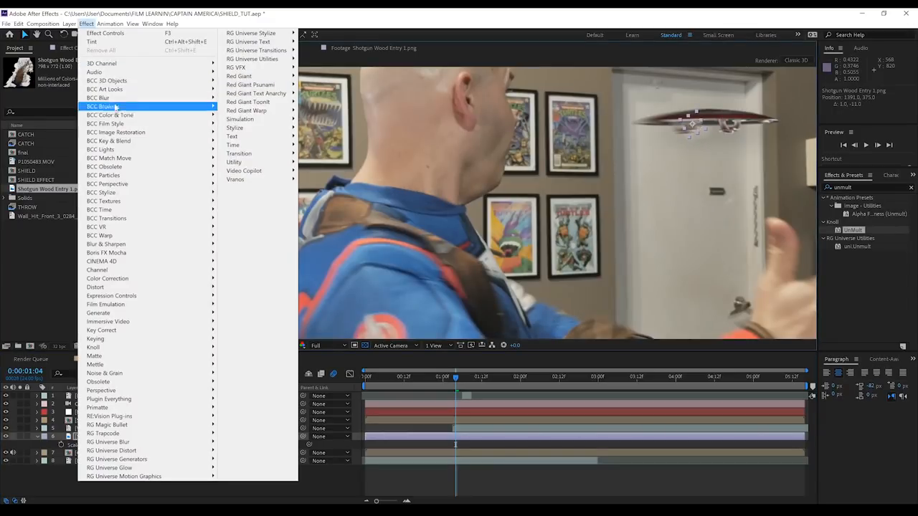
click(109, 114)
text(shake)
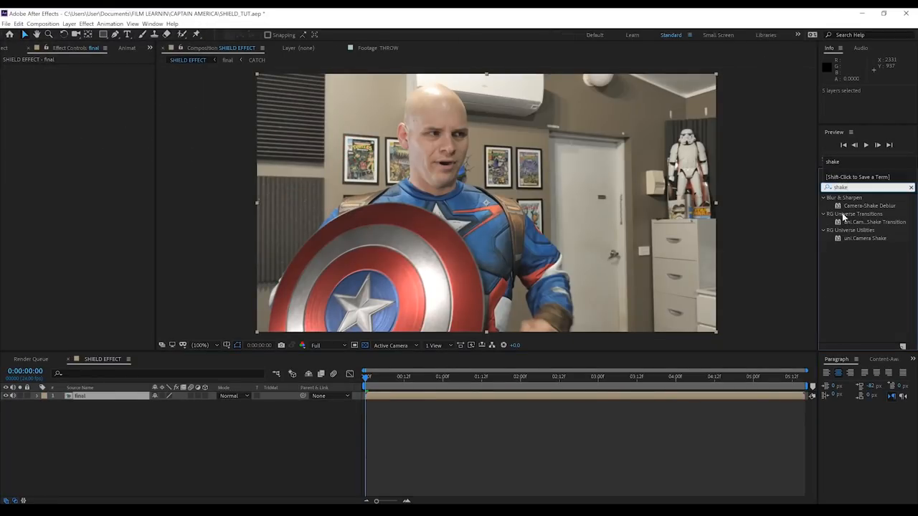
Apply the uni.Camera Shake preset with a lower Master Amount and Low motion blur.
double_click(864, 238)
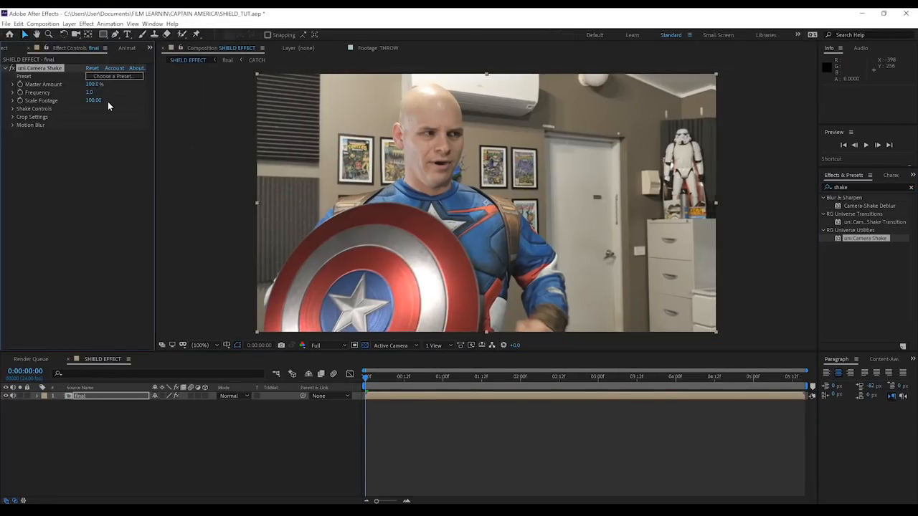
click(115, 76)
text(0.5)
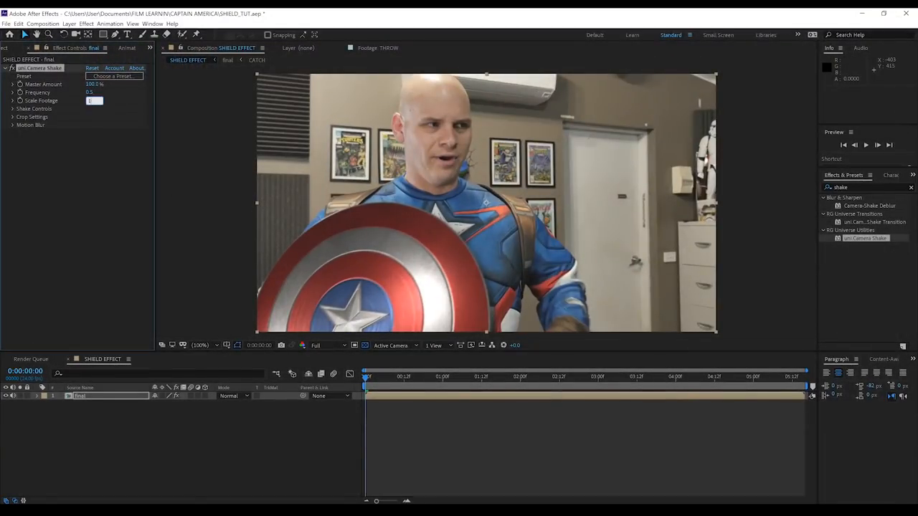
click(115, 132)
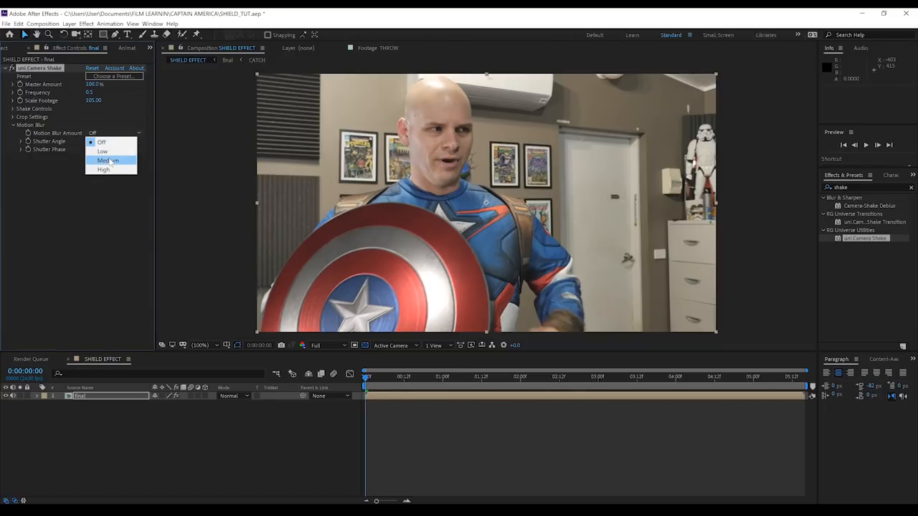
click(103, 151)
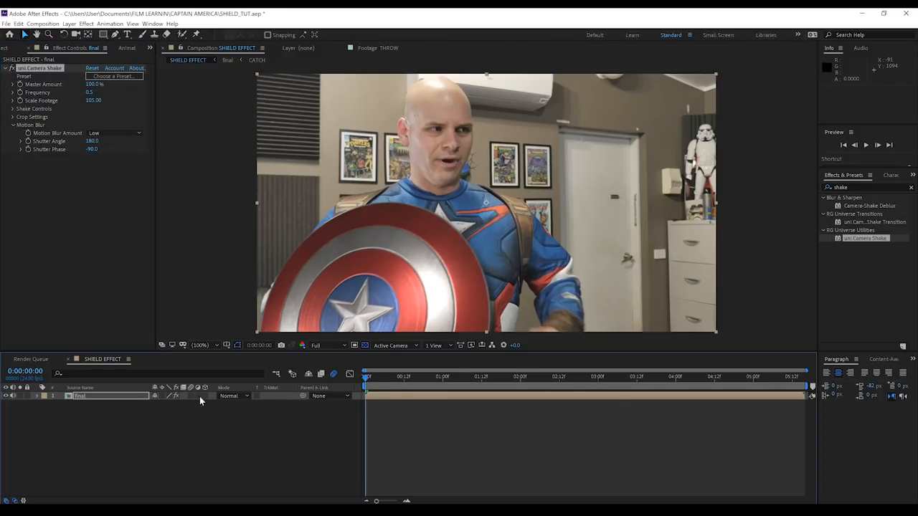
click(86, 23)
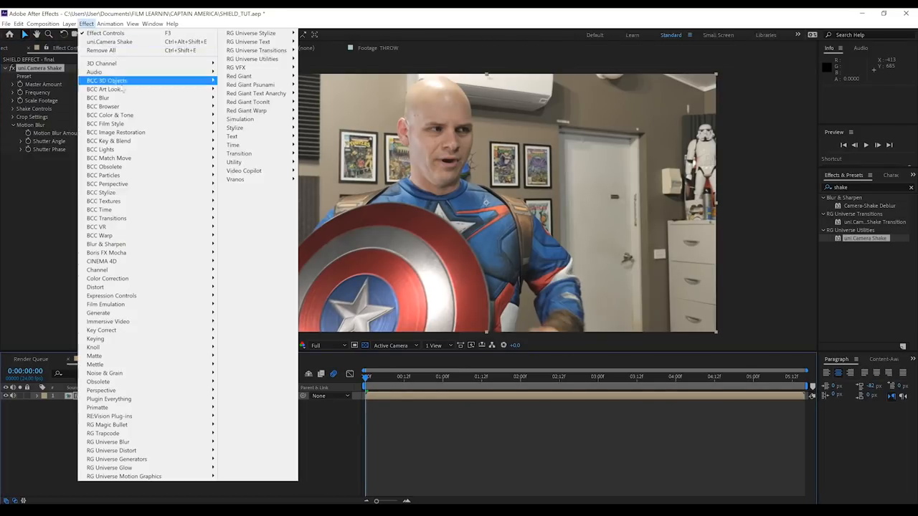